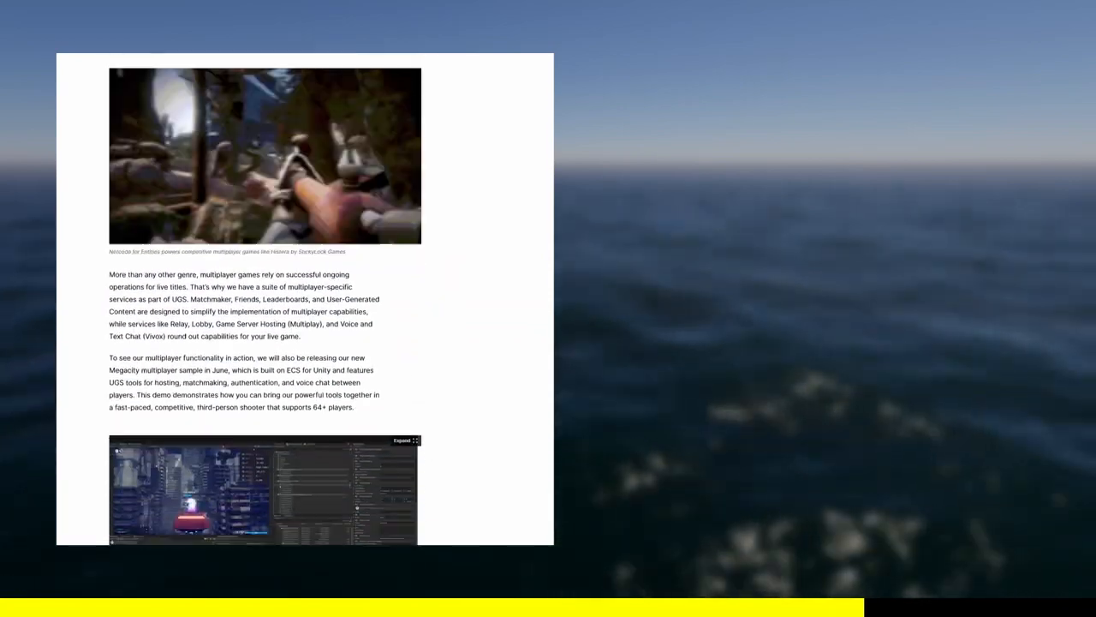
Widen then narrow the bell curve, bringing σ back down to 0.2.
scroll("down", 3)
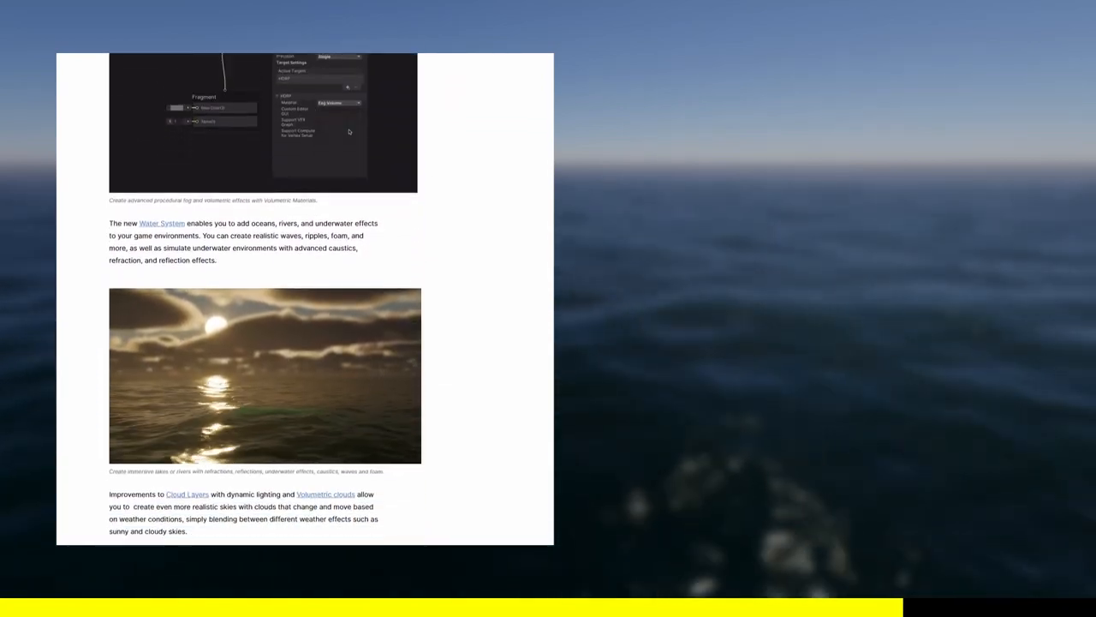
scroll("down", 3)
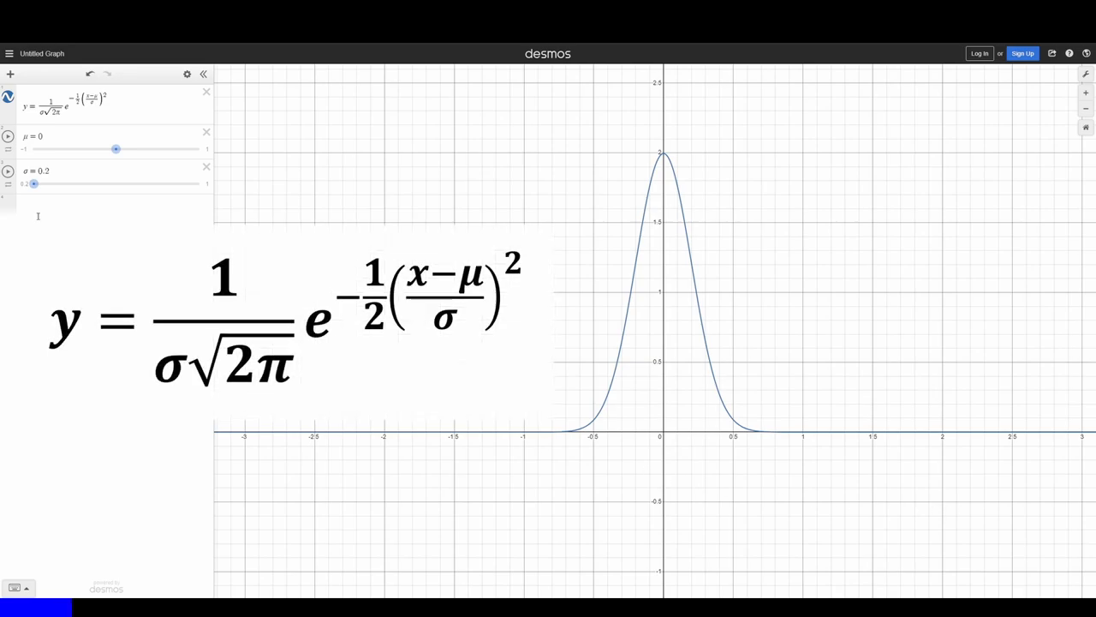
left_click_drag(34, 183, 99, 183)
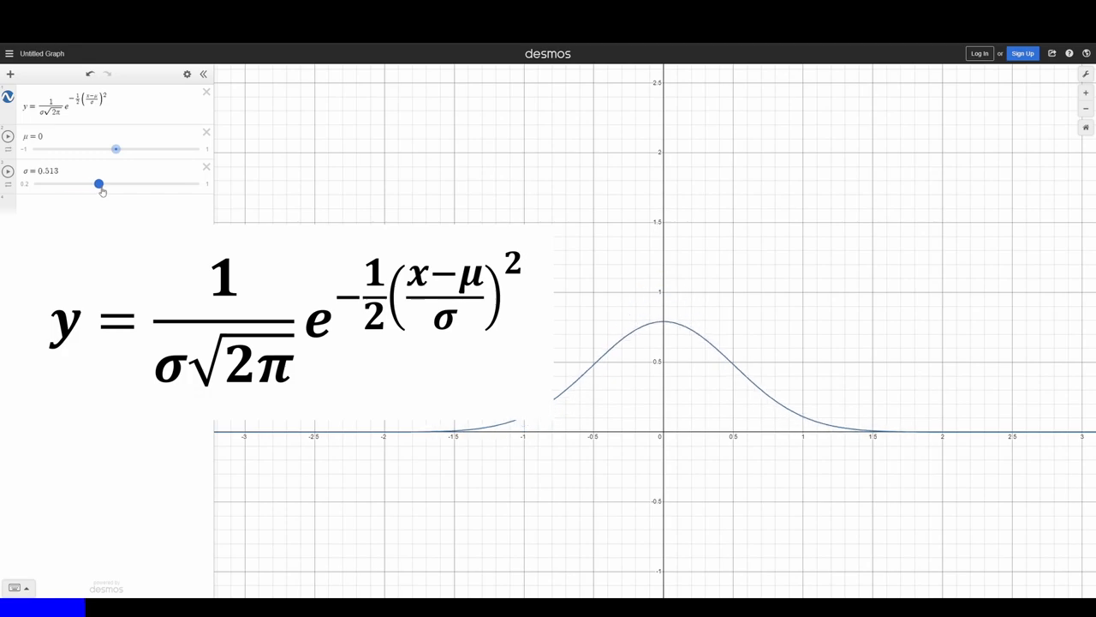
left_click_drag(99, 184, 37, 183)
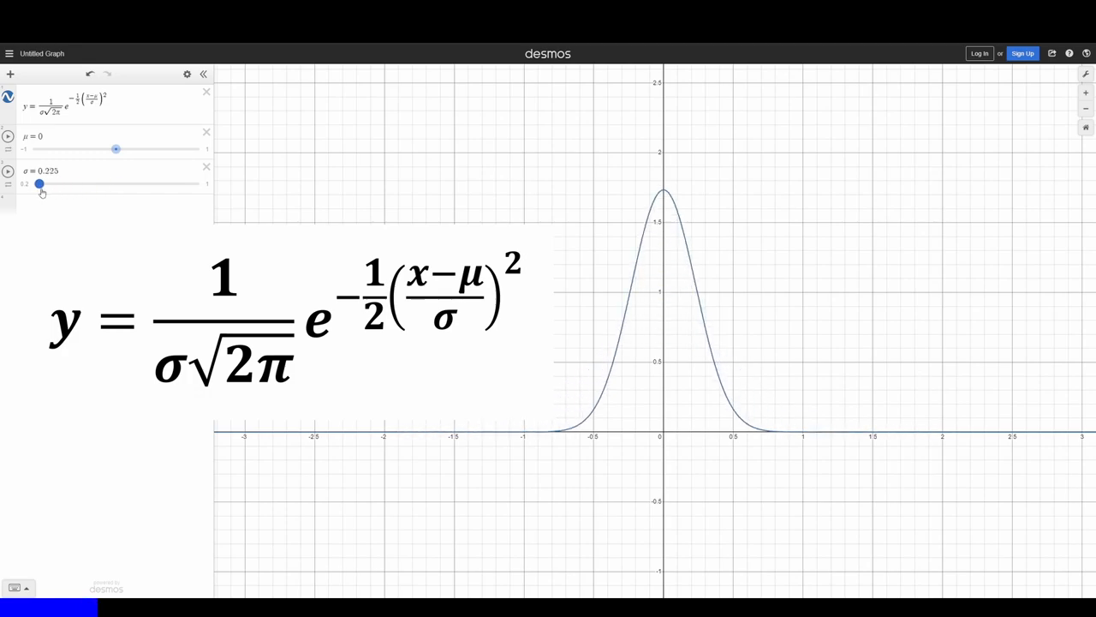
left_click_drag(38, 183, 34, 184)
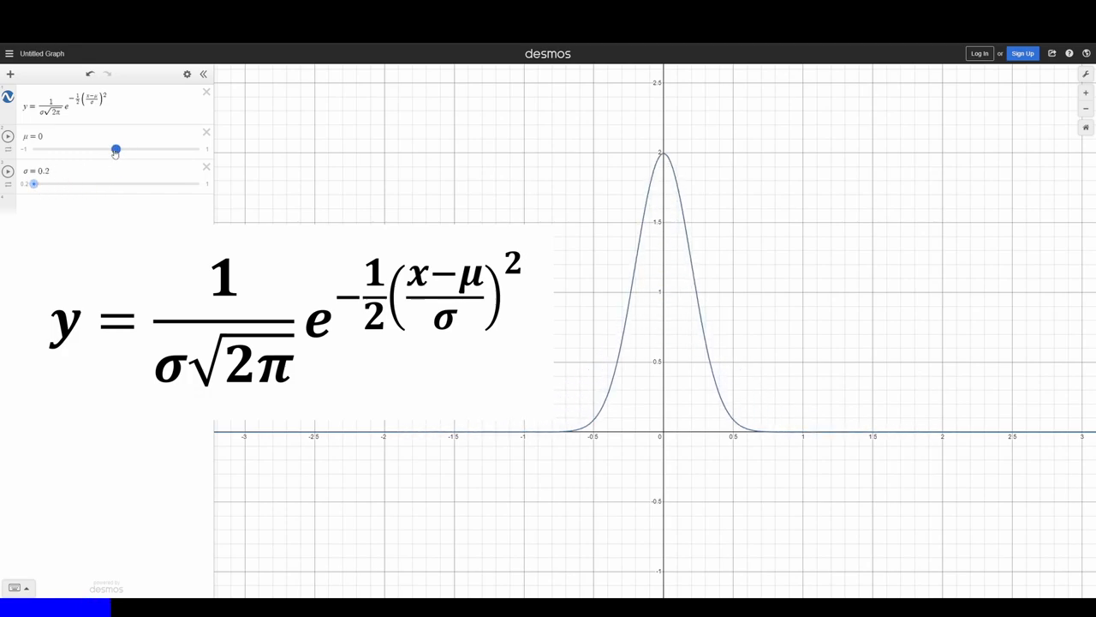
Shift the curve's centre μ left to −0.73, then right to about 0.39.
left_click_drag(117, 149, 54, 149)
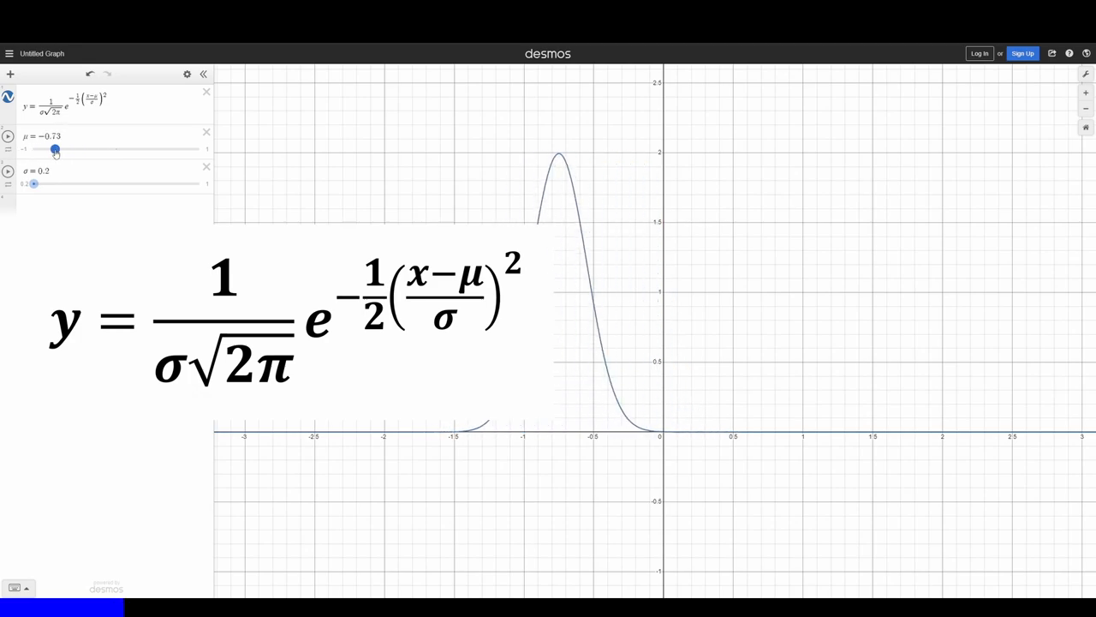
left_click_drag(55, 149, 148, 149)
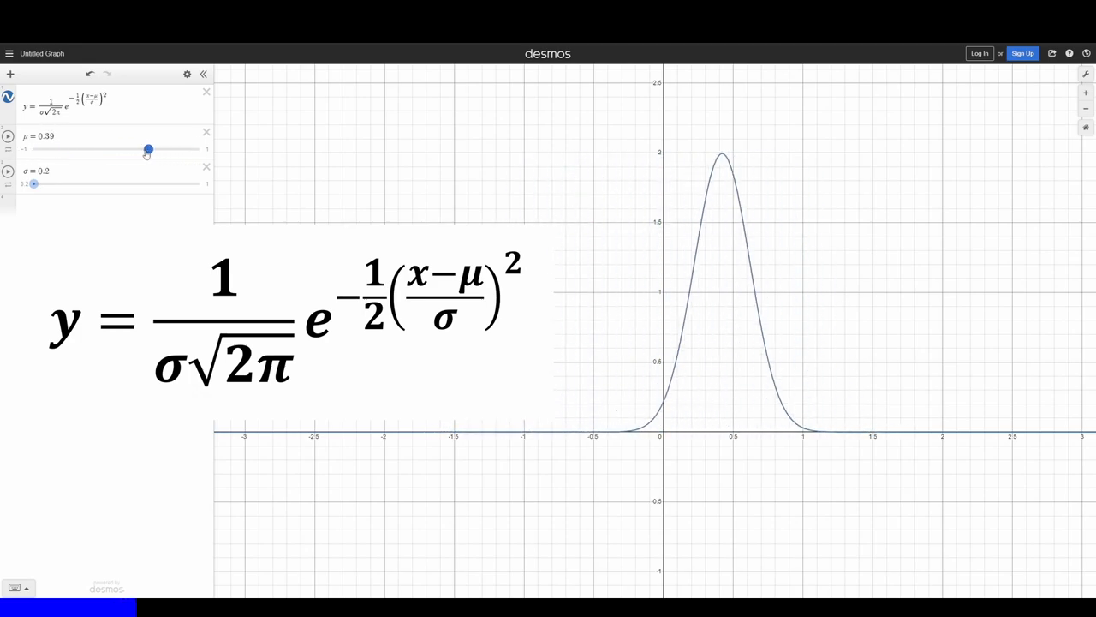
left_click_drag(147, 149, 116, 149)
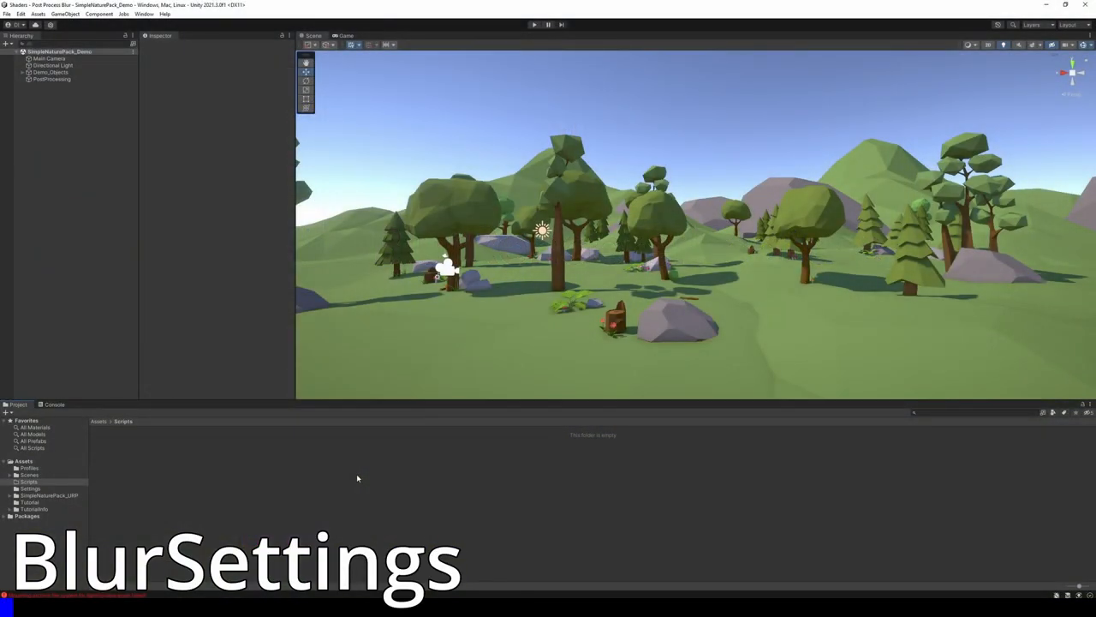
Create a new C# script named BlurSettings in the Scripts folder.
right_click(356, 478)
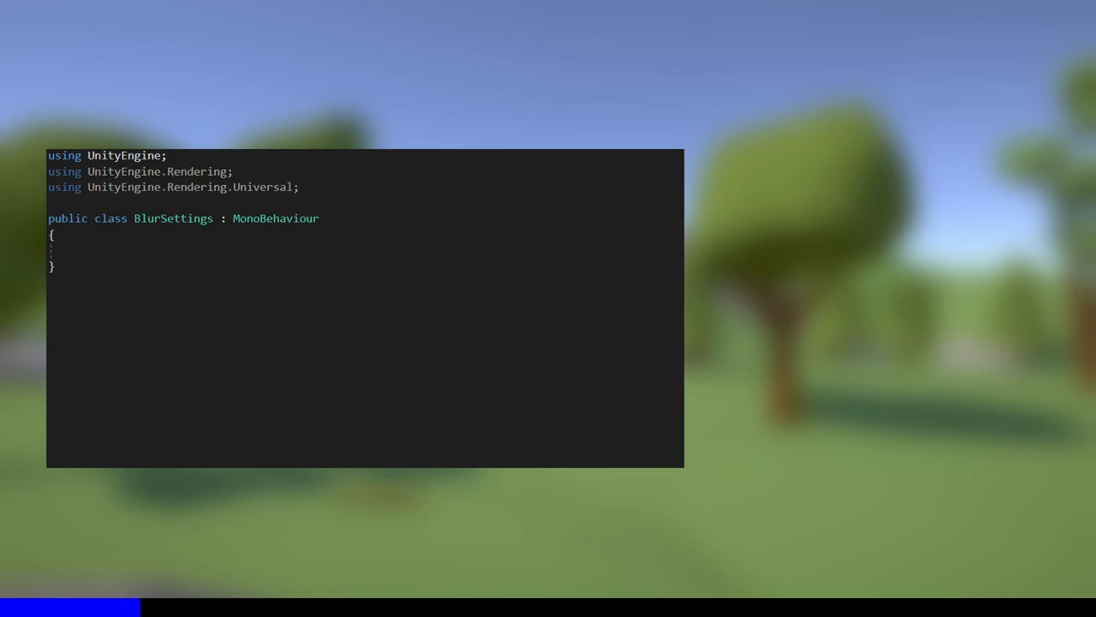
Derive BlurSettings from VolumeComponent, IPostProcessComponent instead of MonoBehaviour.
type("VolumeComponent, IPostProcessComponent")
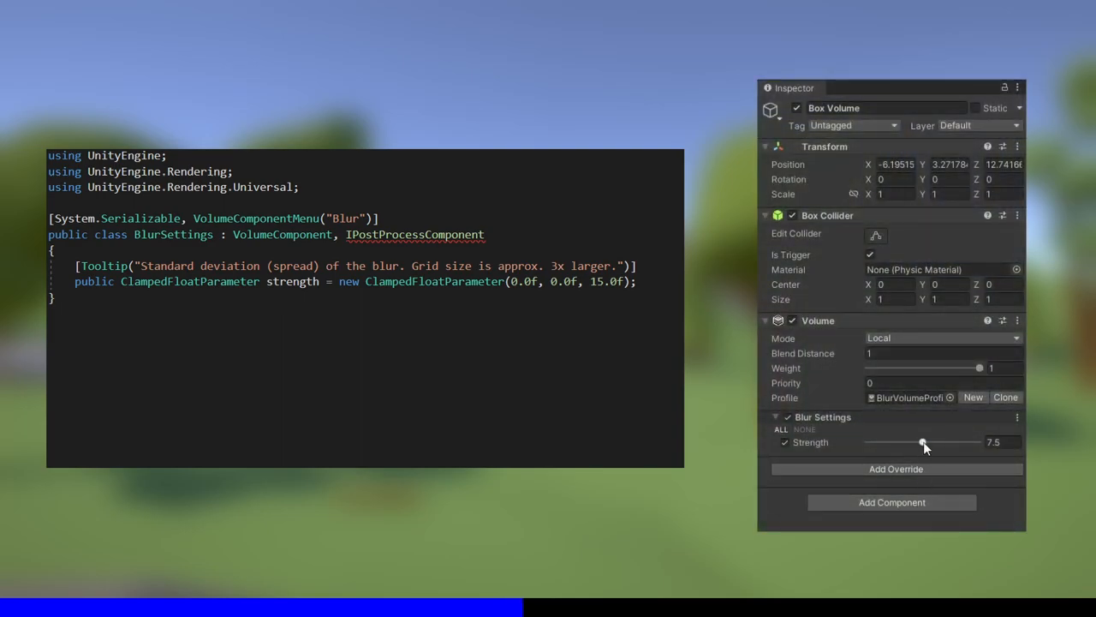
Drag the Blur Settings Strength slider on the box volume from 7.5 up to 10.
left_click_drag(923, 442, 942, 442)
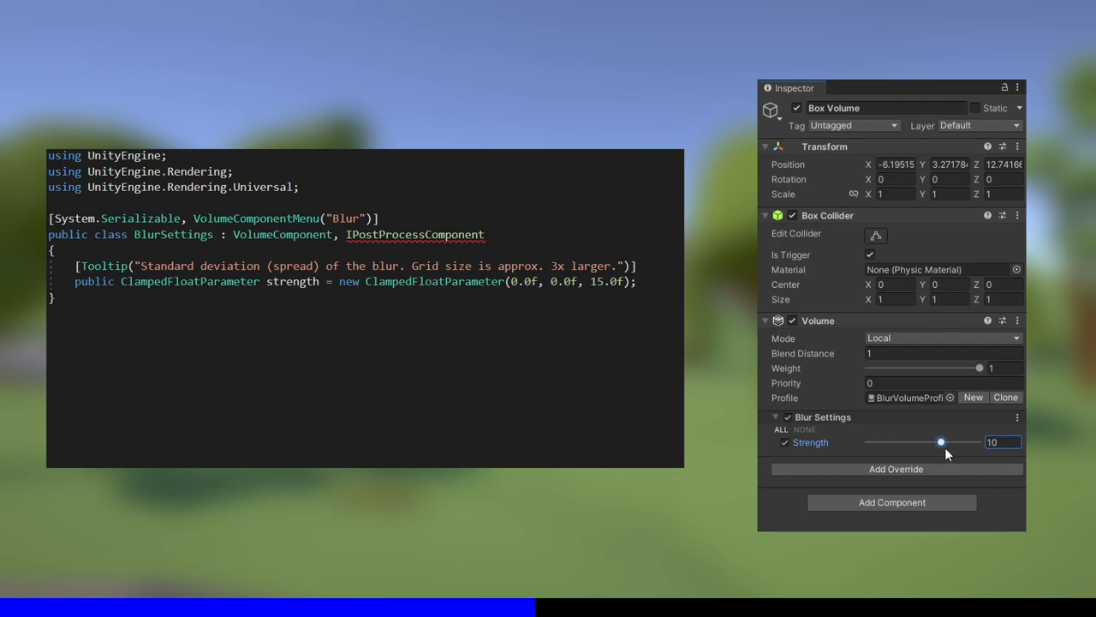
left_click_drag(942, 442, 867, 442)
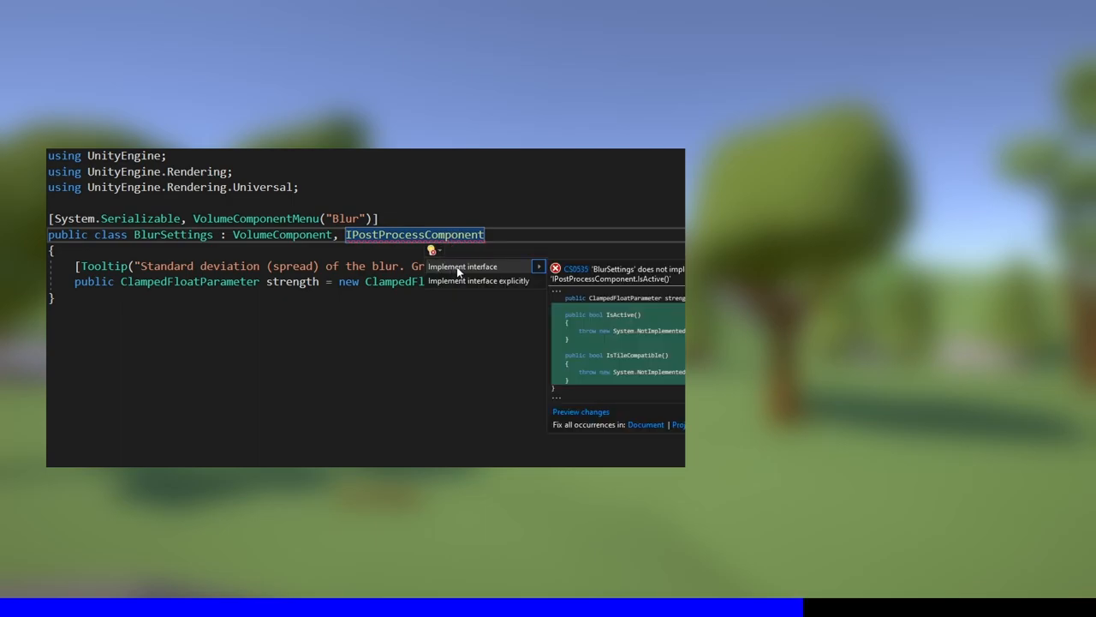
Generate the missing IPostProcessComponent members IsActive and IsTileCompatible in BlurSettings.
left_click(463, 267)
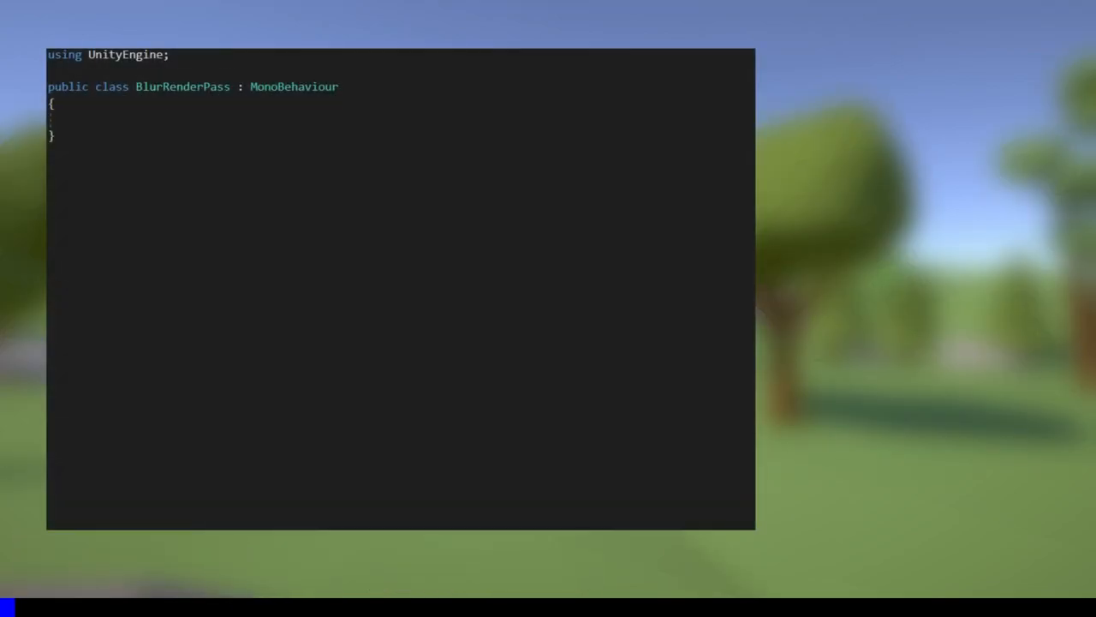
Make BlurRenderPass extend ScriptableRenderPass with UnityEngine.Rendering and generate its required overrides.
type("using UnityEngine.Rendering;")
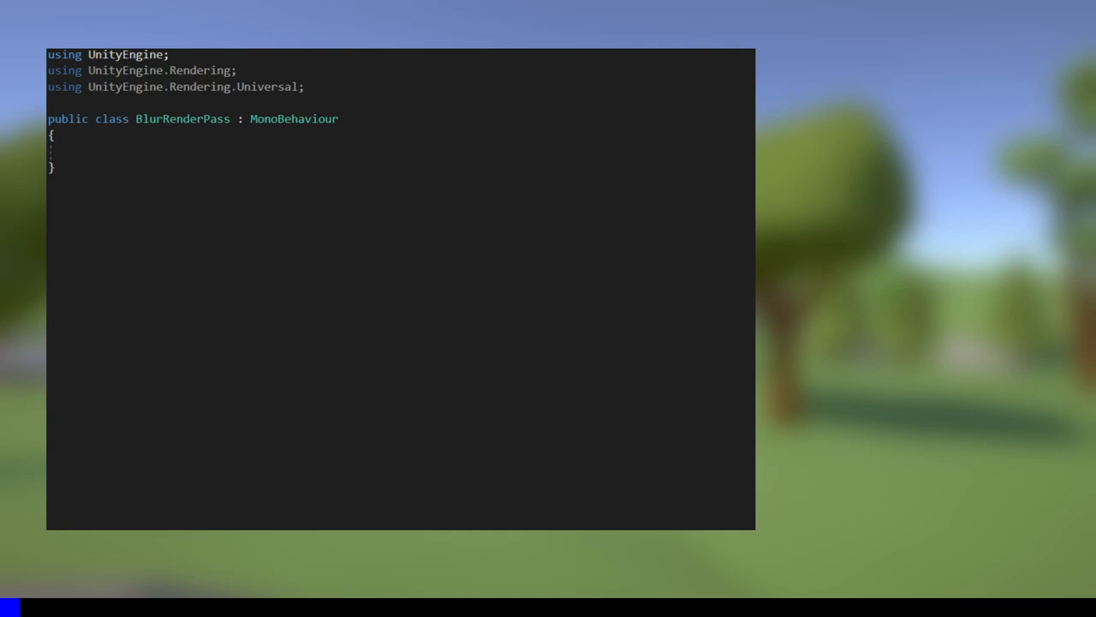
type("ScriptableRenderPass")
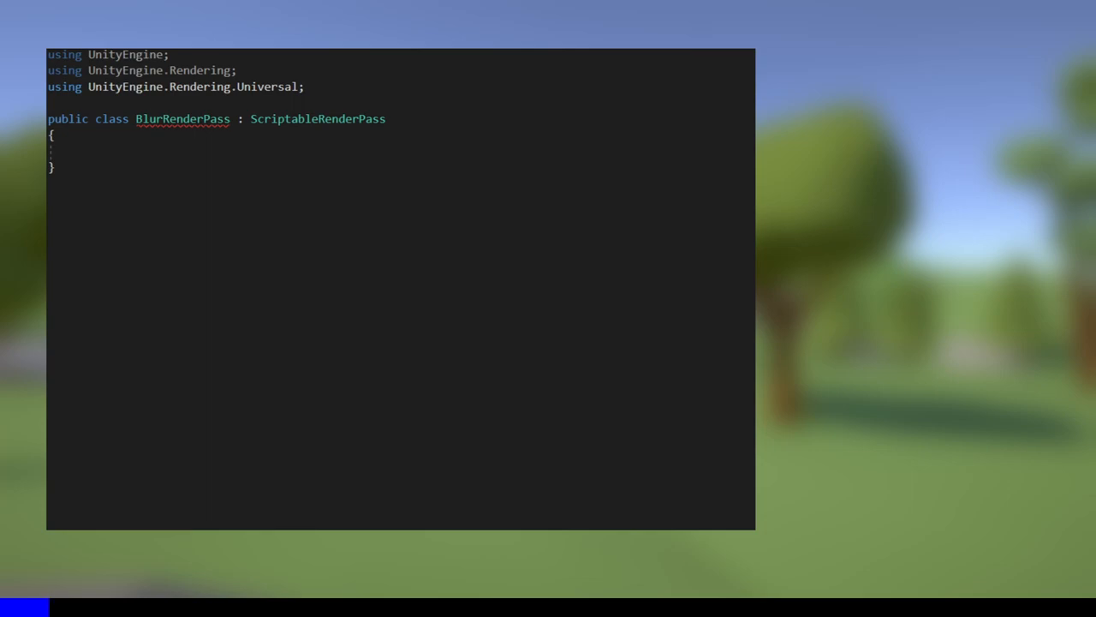
mouse_move(179, 118)
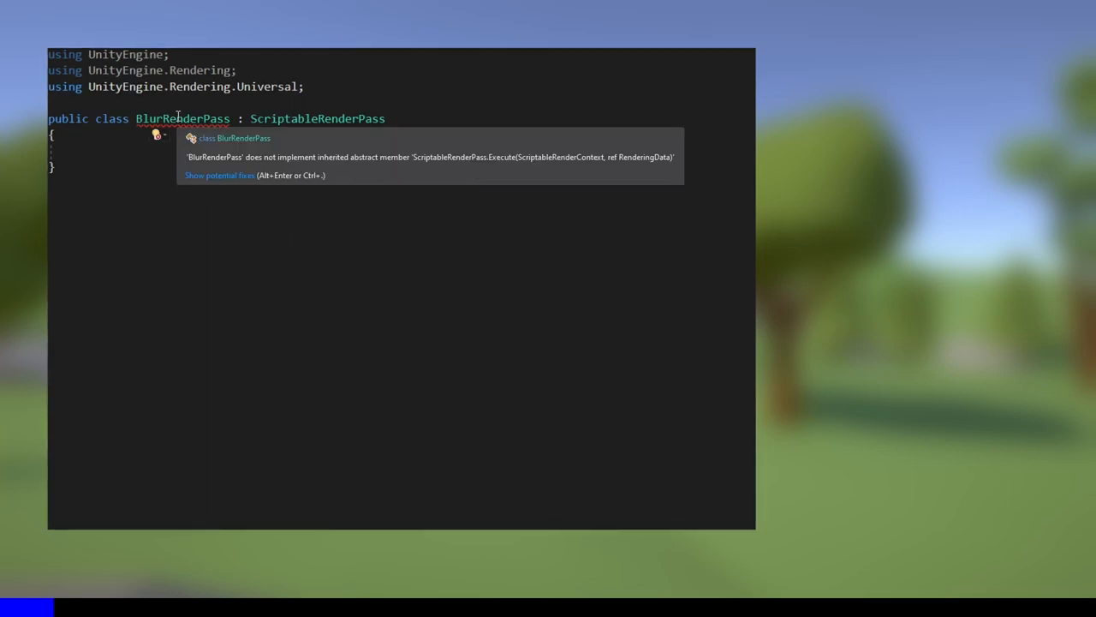
left_click(219, 175)
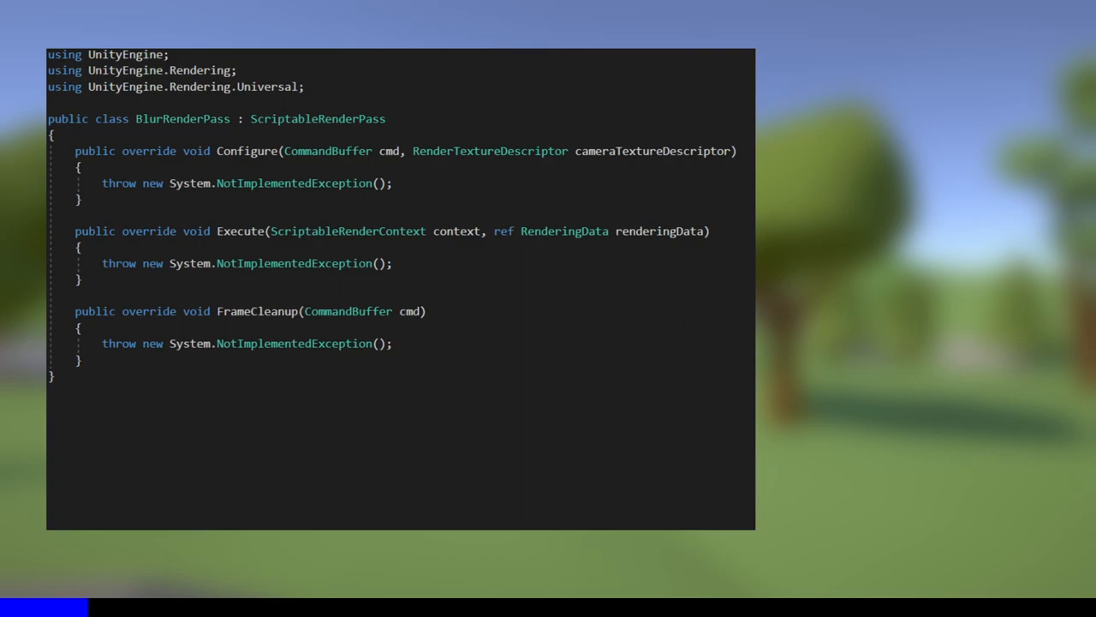
Add private fields material, blurSettings and RenderTargetIdentifier source to BlurRenderPass.
type("private Material material;")
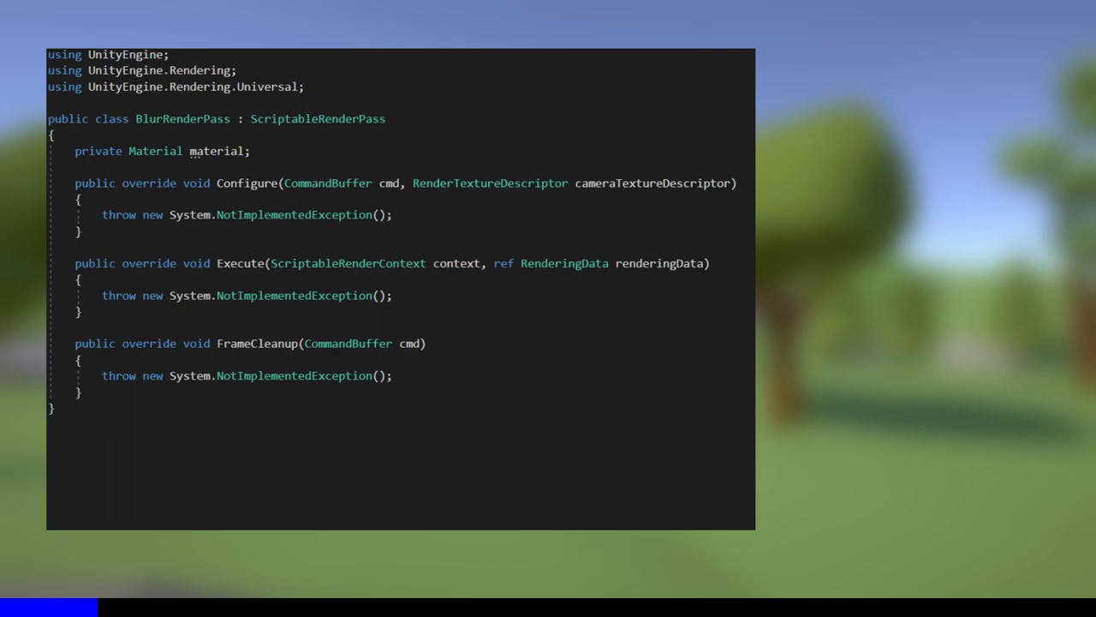
type("private BlurSettings blurSettings;")
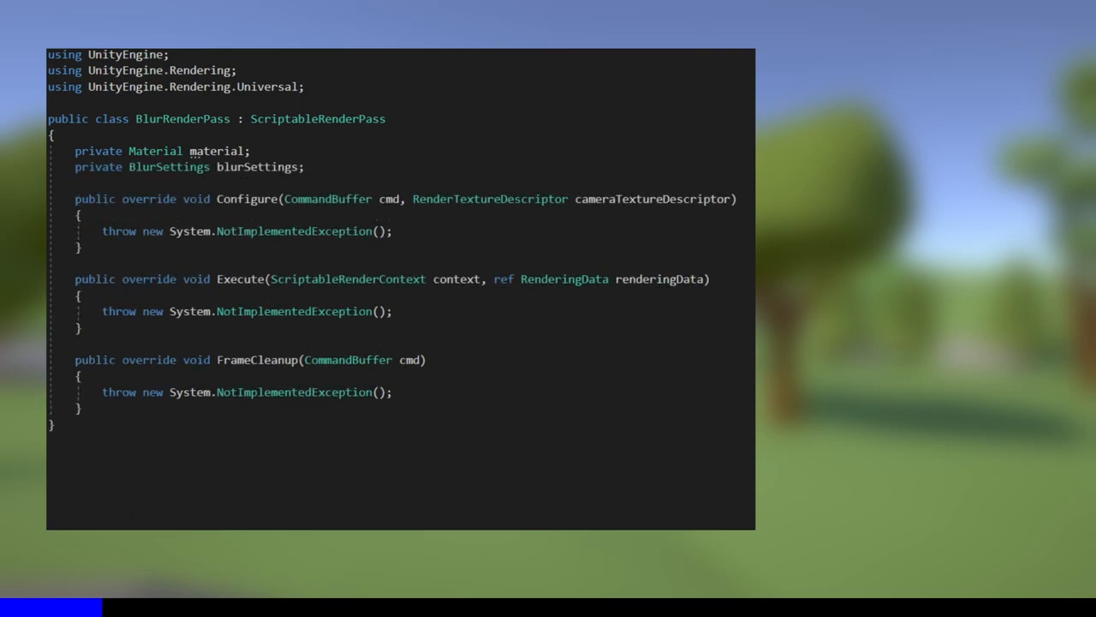
type("private RenderTargetIdentifier source;")
type("private RenderTargetHandle blurTex;")
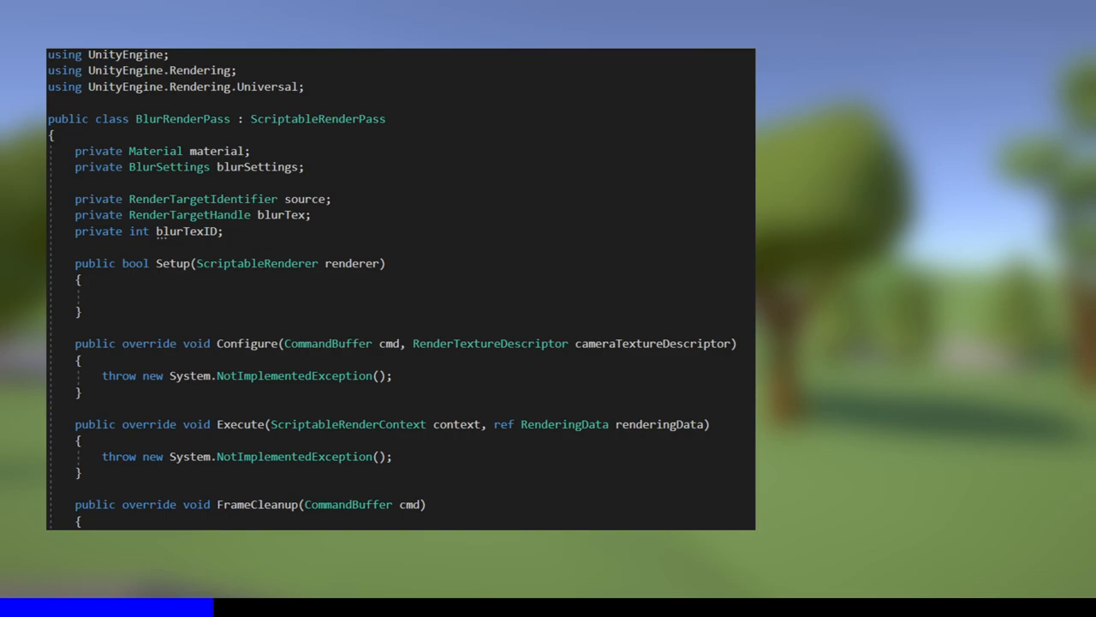
In Setup, grab cameraColorTarget and BlurSettings, and set renderPassEvent to BeforeRenderingPostProcessing.
type("source = renderer.cameraColorTarget;")
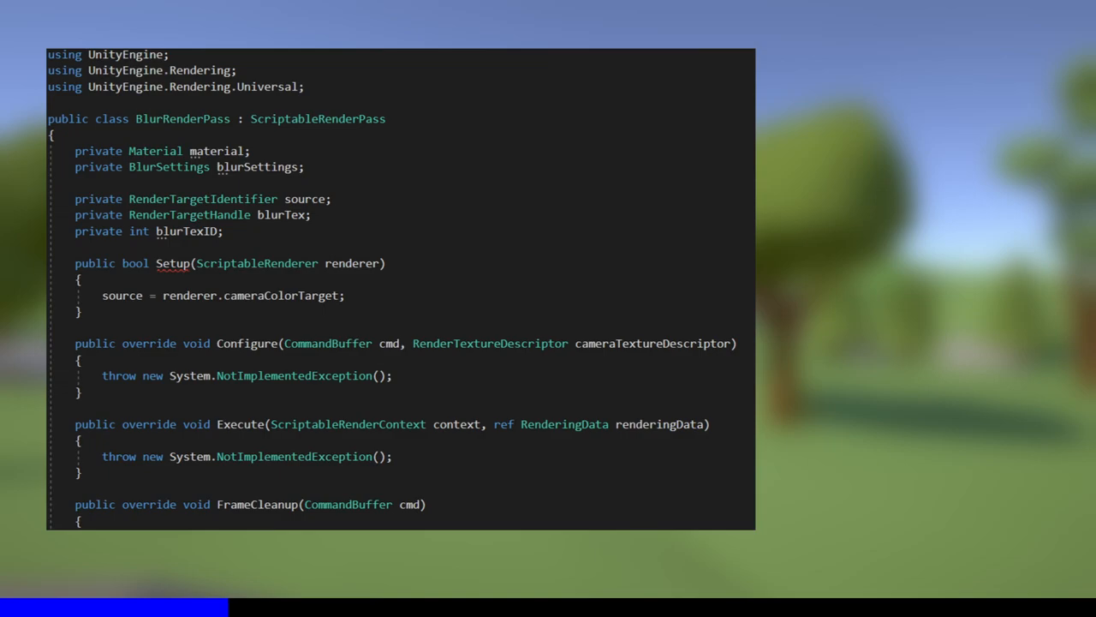
type("blurSettings = VolumeManager.instance.stack.GetComponent<BlurSettings>();")
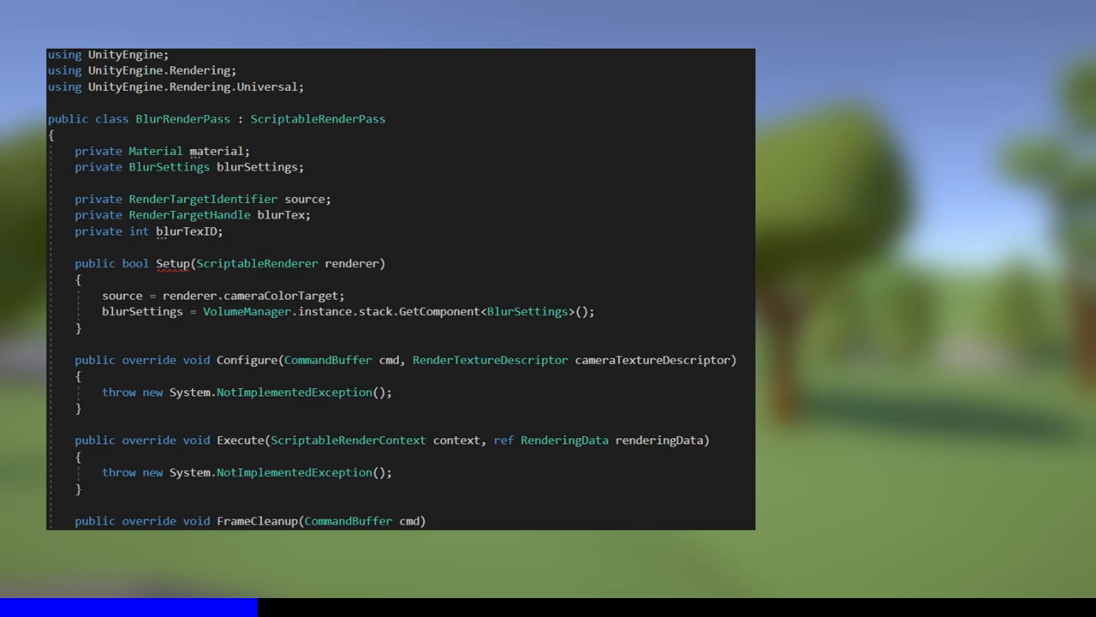
type("renderPassEvent = RenderPassEvent.BeforeRenderingPostProcessing;")
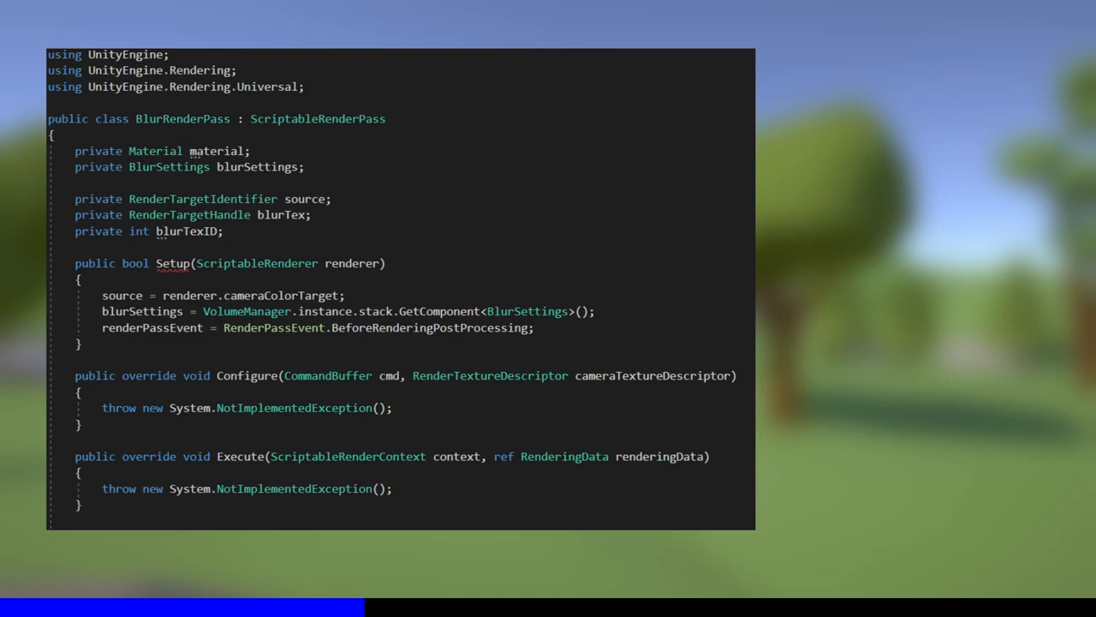
When blurSettings is active, create the material from Shader.Find("PostProcessing/Blur").
type("if (blurSettings != null && blurSettings.IsActive())")
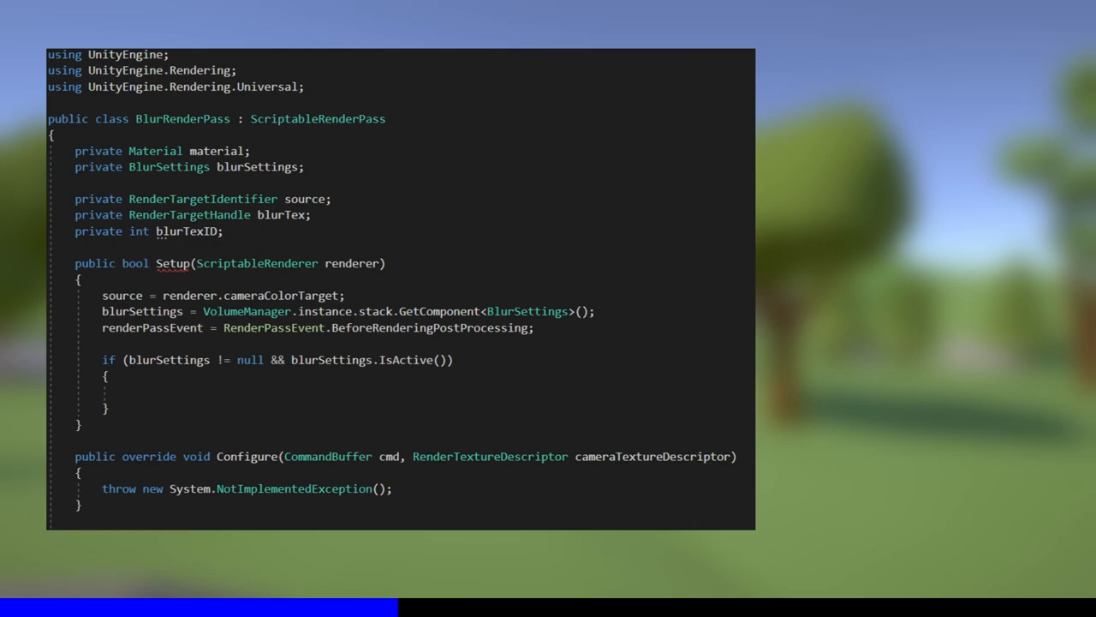
type("material = new Material(Shader.Find(\"PostProcessing/Blur\"));")
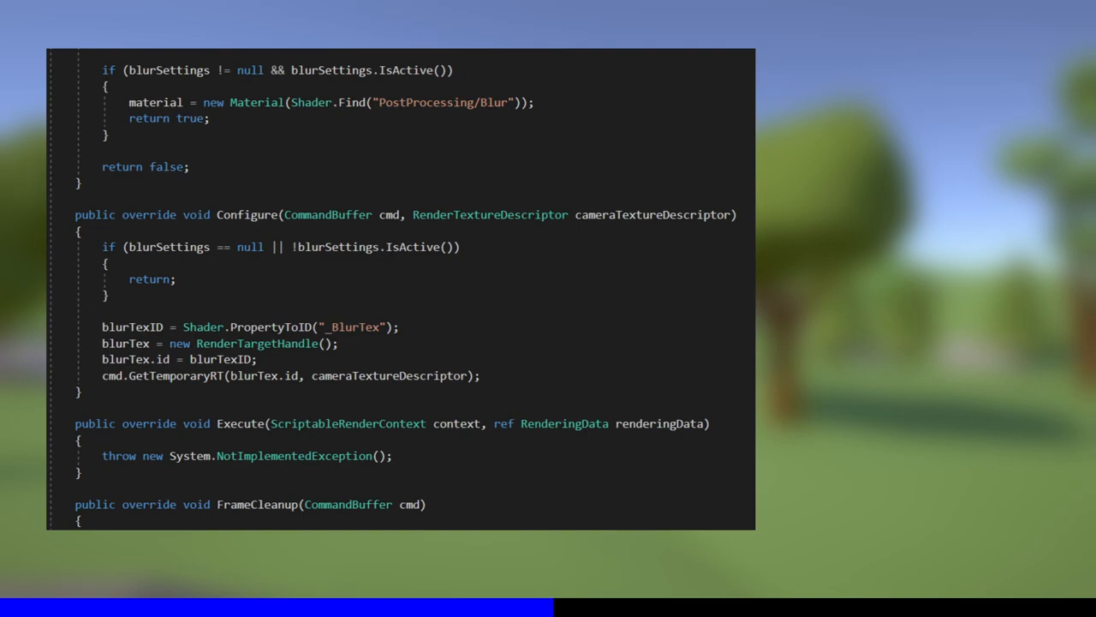
Call base.Configure(cmd, cameraTextureDescriptor) in the Configure override.
type("base.Configure(cmd, cameraTextureDescriptor);")
type("CommandBuffer cmd = CommandBufferPool.Get(\"Blur Post Process\");")
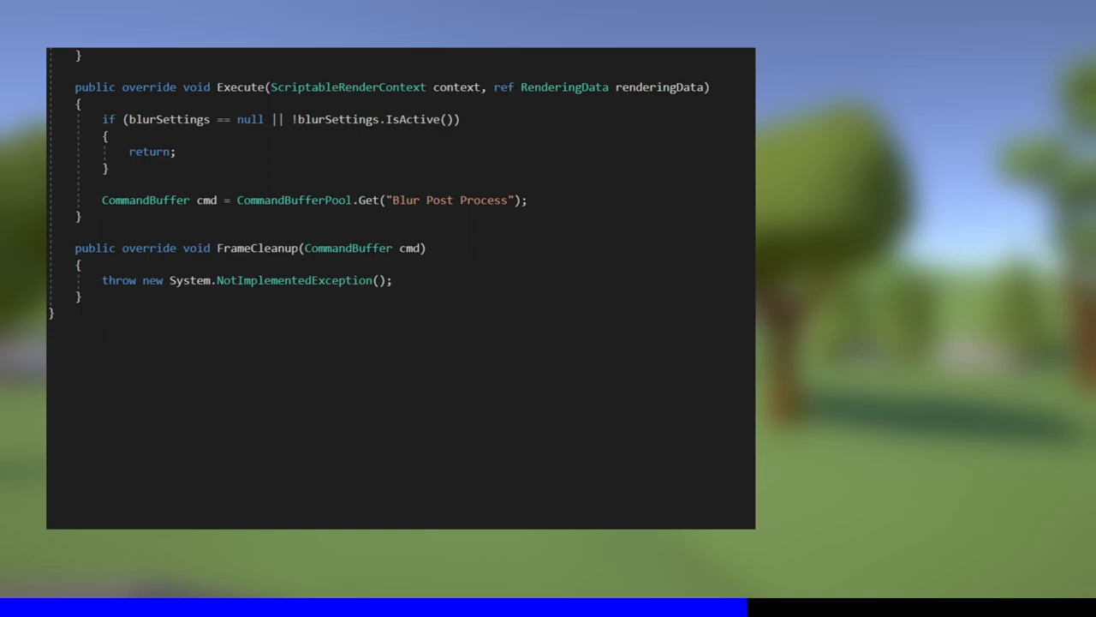
Add a '// Set Blur effect properties.' comment in Execute.
type("// Set Blur effect properties.")
type("int gridSize = Mathf.CeilToInt(blurSettings.strength.value * 6.0f);")
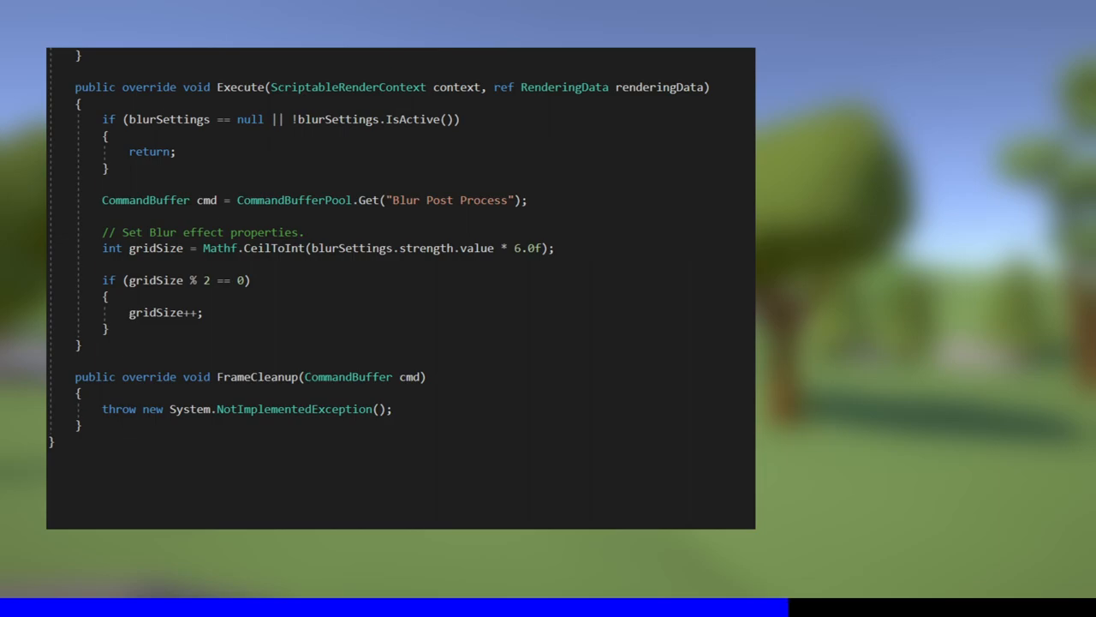
Pass _GridSize and _Spread (blur strength) to the material in Execute.
type("material.SetInteger(\"_GridSize\", gridSize);")
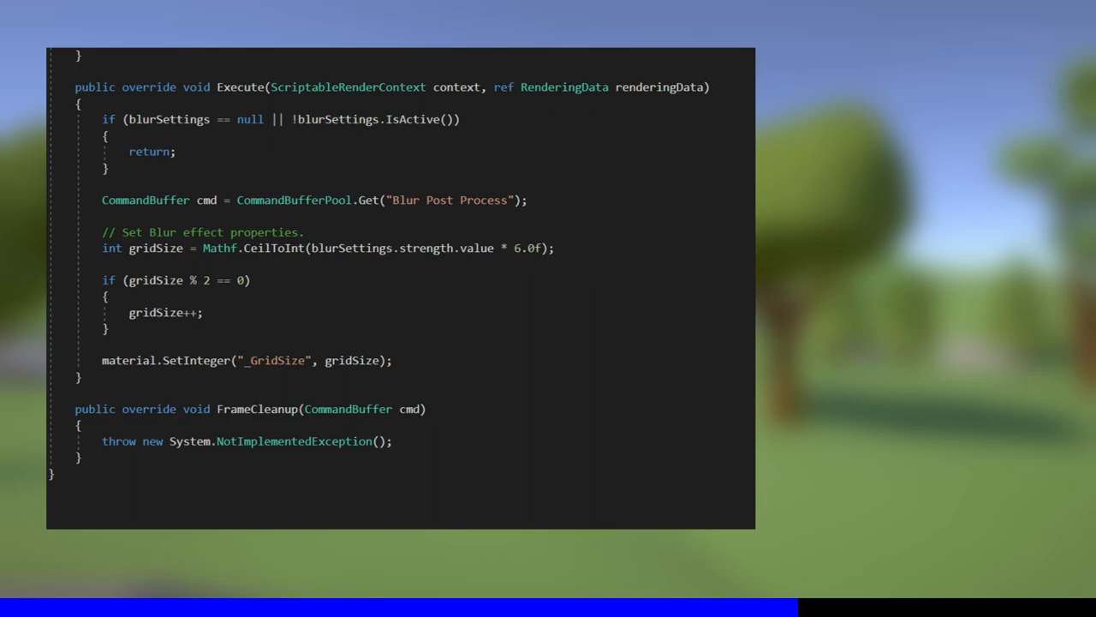
type("material.SetFloat(\"_Spread\", blurSettings.strength.value);")
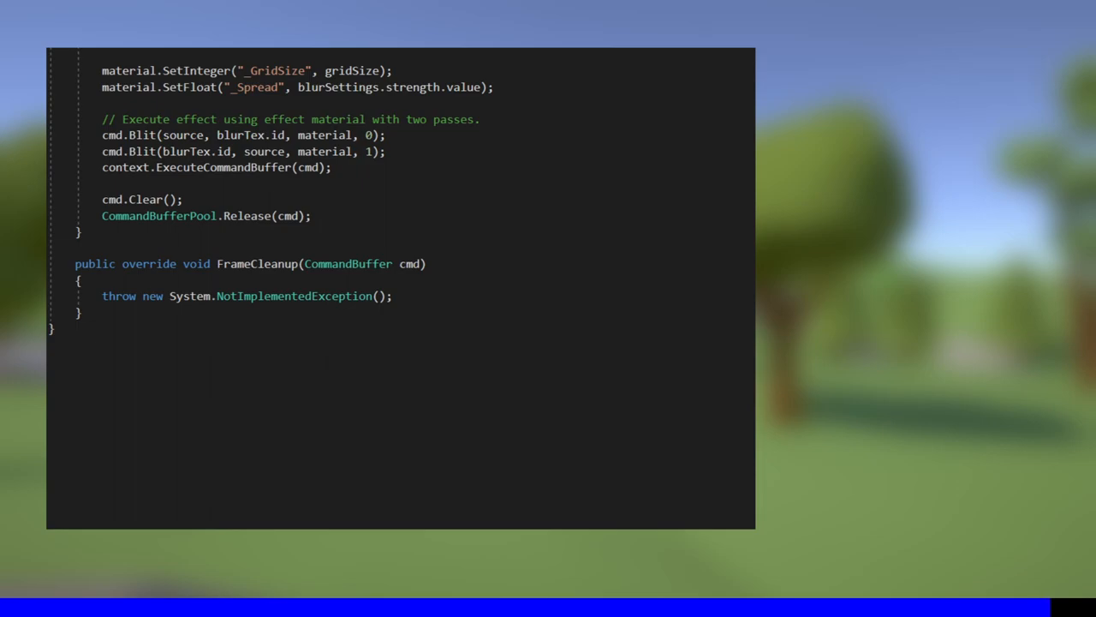
Have FrameCleanup call cmd.ReleaseTemporaryRT(blurTexID) then base.FrameCleanup(cmd).
type("cmd.ReleaseTemporaryRT(blurTexID);")
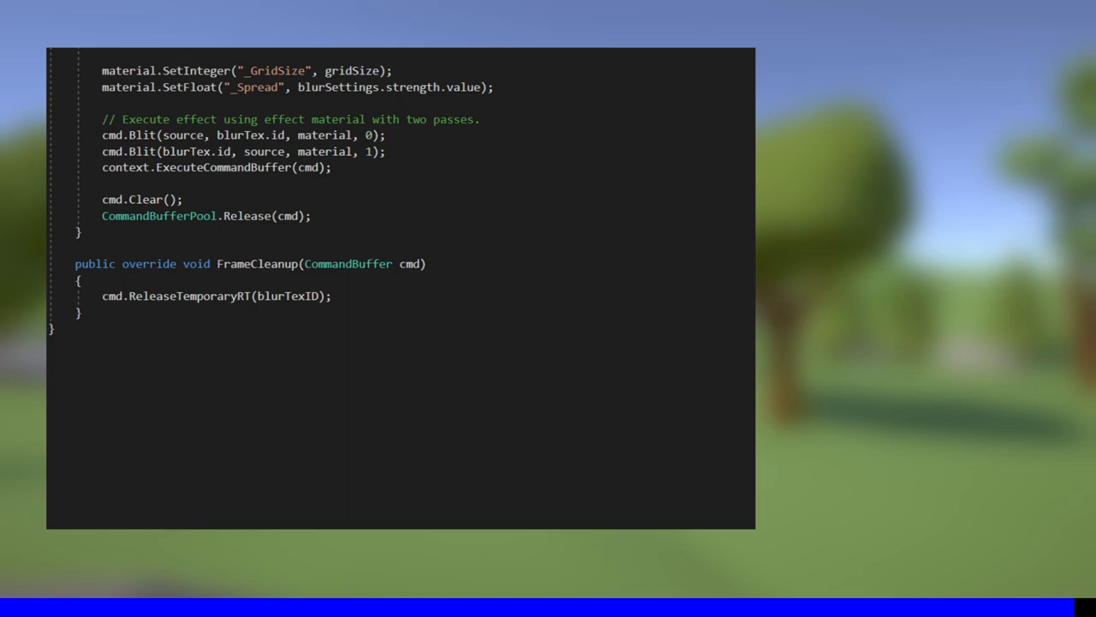
type("base.FrameCleanup(cmd);")
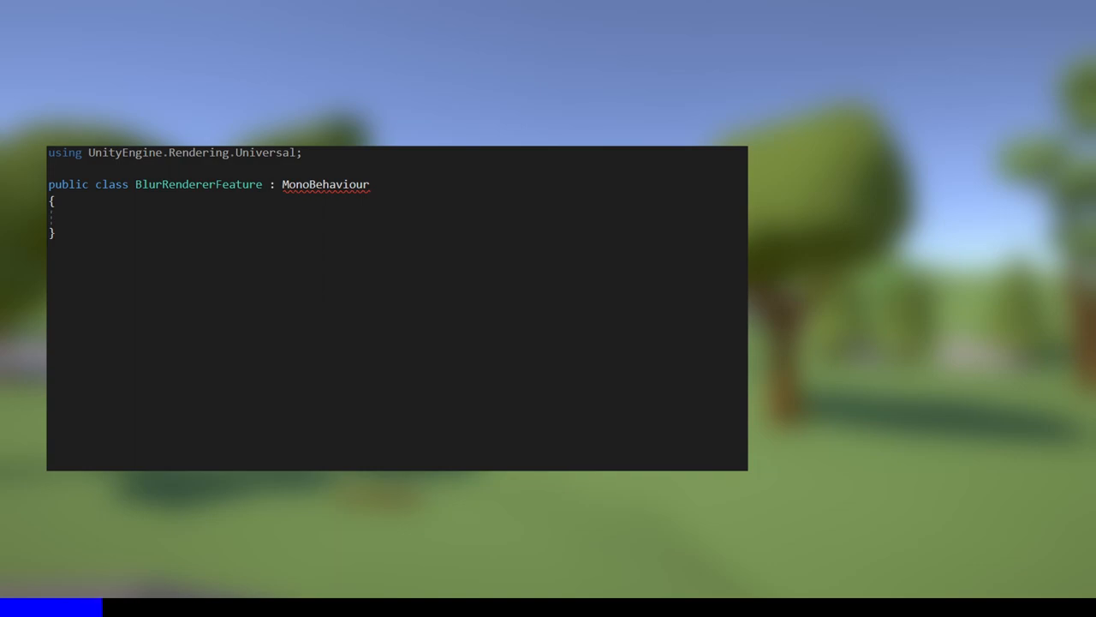
Derive BlurRendererFeature from ScriptableRendererFeature with generated stubs and a BlurRenderPass field.
type("ScriptableRendererFeature")
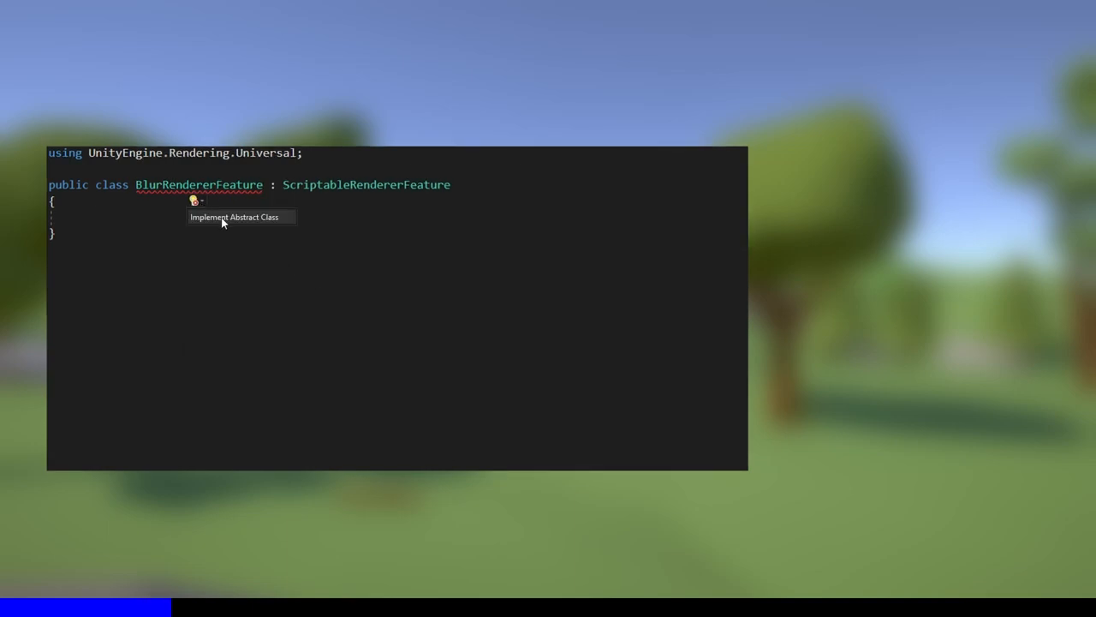
left_click(233, 216)
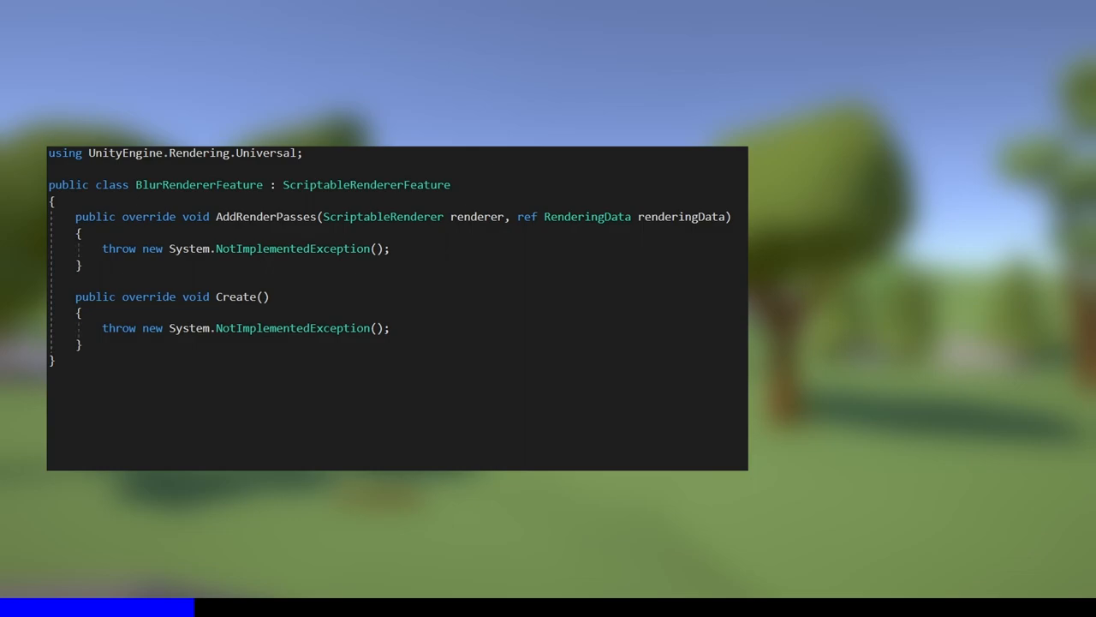
type("BlurRenderPass blurRenderPass;")
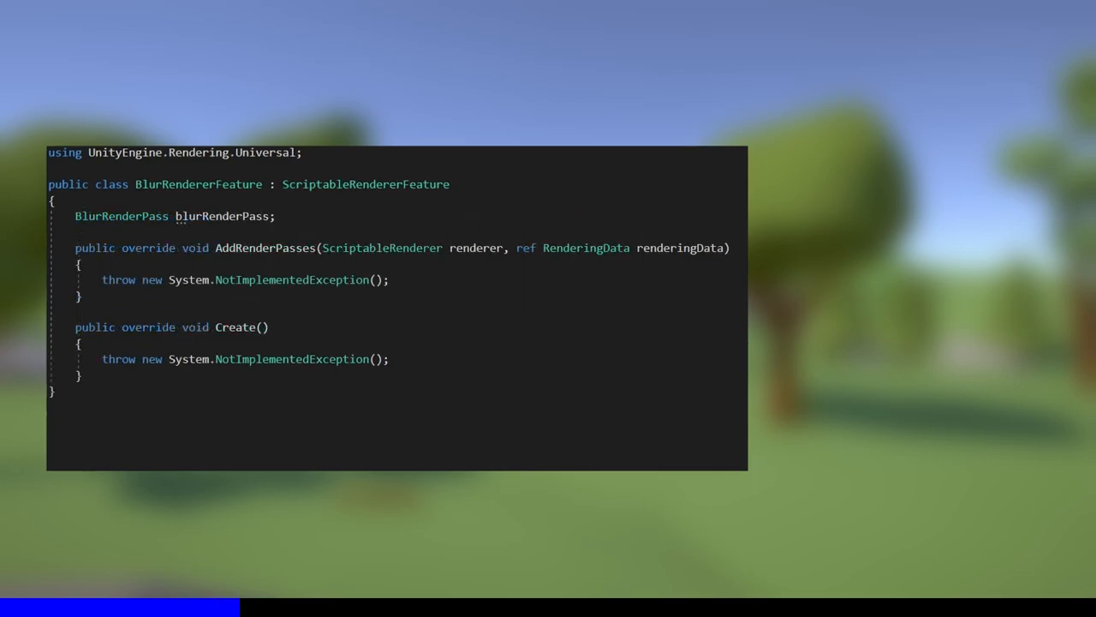
left_click_drag(75, 328, 82, 377)
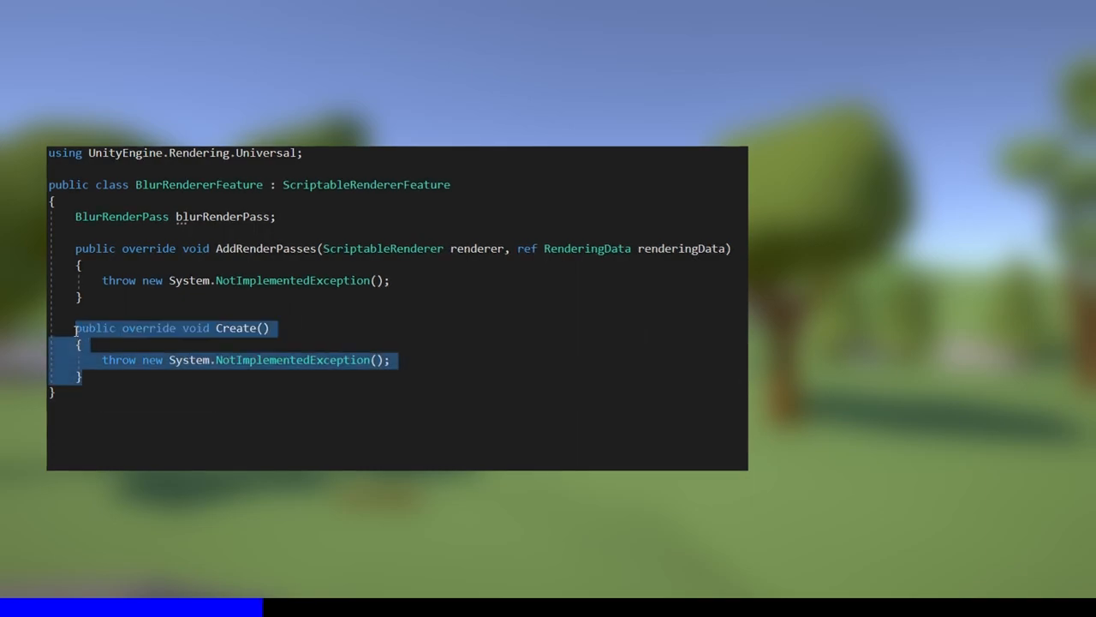
key("Delete")
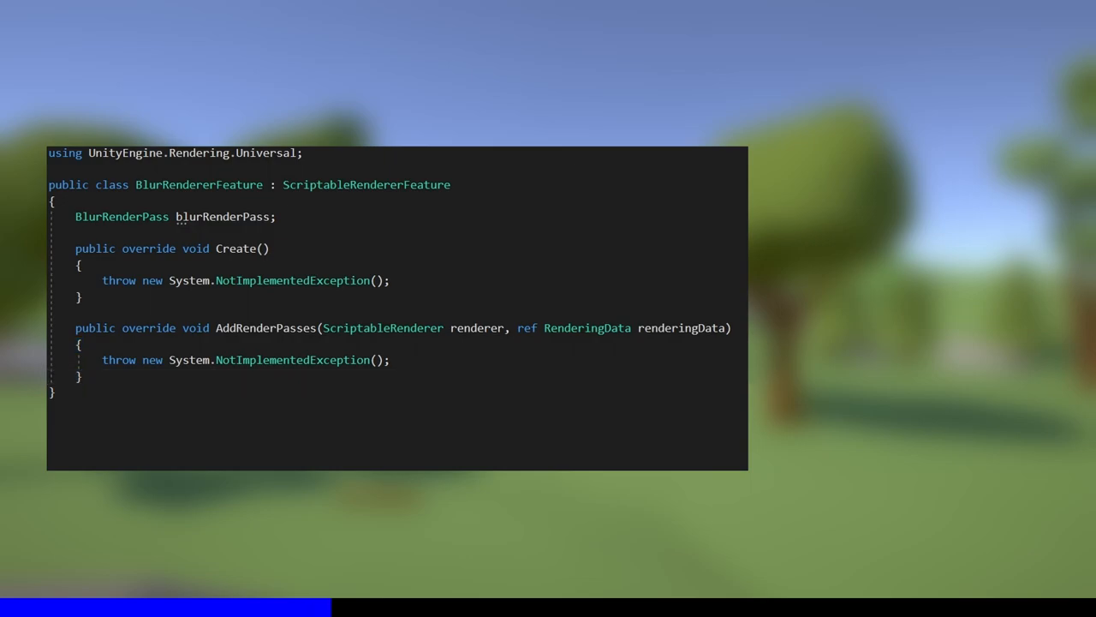
Create a BlurRenderPass named "Blur" in Create and enqueue it in AddRenderPasses.
type("blurRenderPass = new BlurRenderPass();")
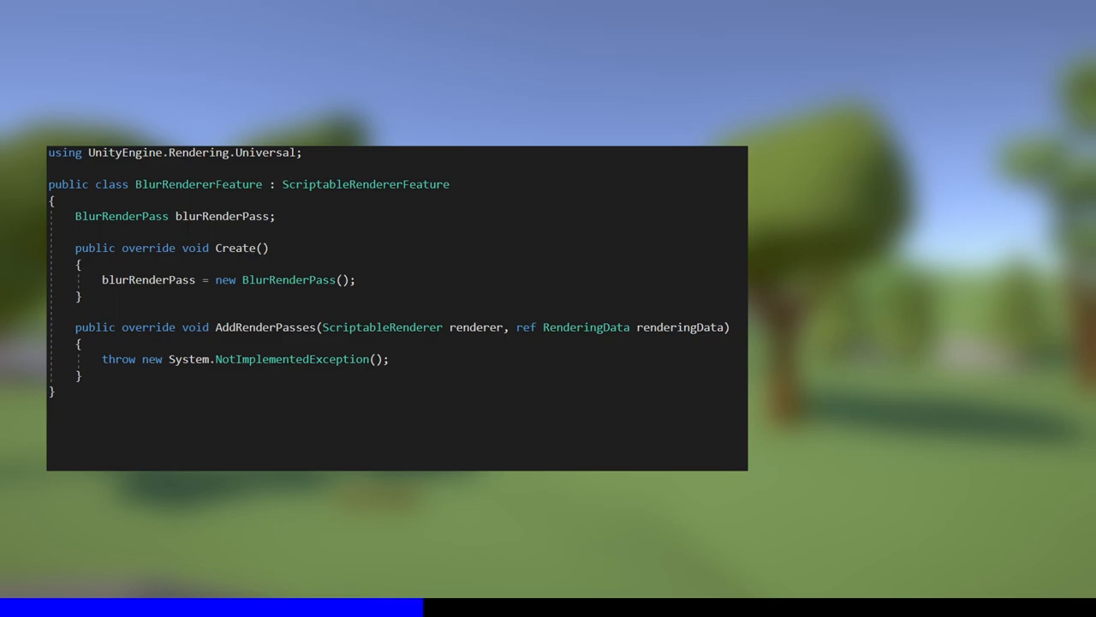
type("name = \"Blur\";")
type("if (blurRenderPass.Setup(renderer")
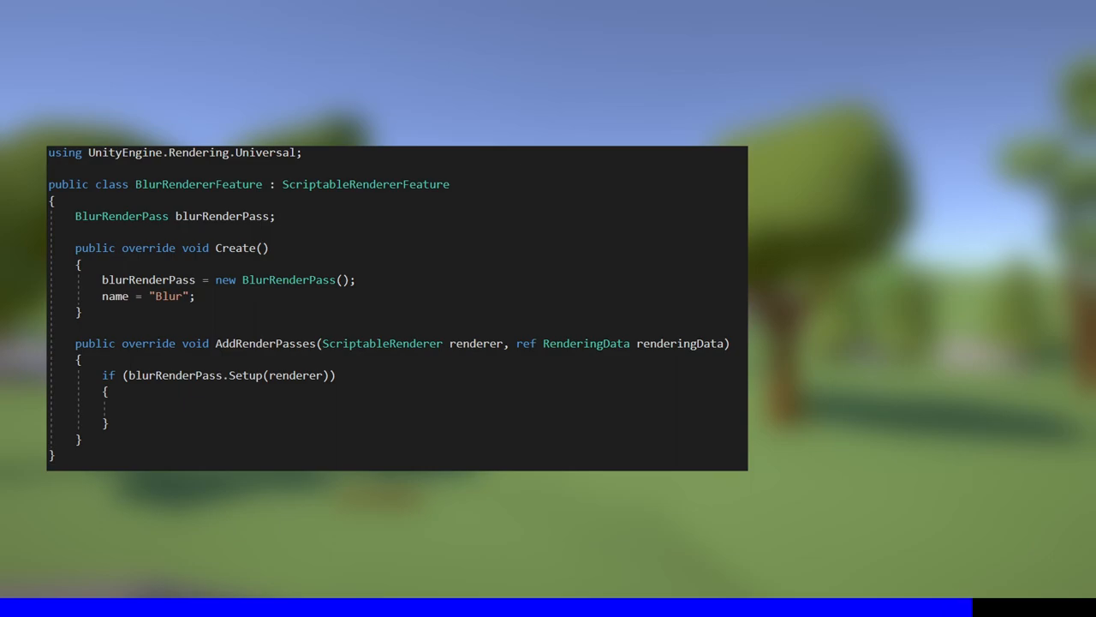
type("renderer.EnqueuePass(blurRenderPass);")
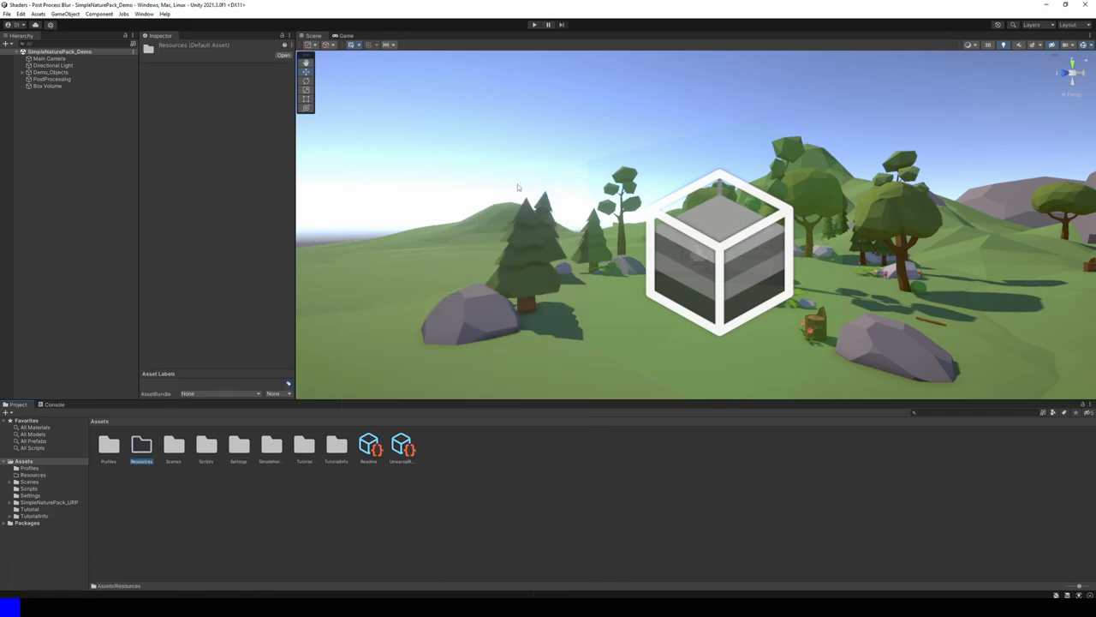
Create a new Blur shader asset in the Resources folder and open it in the editor.
right_click(141, 446)
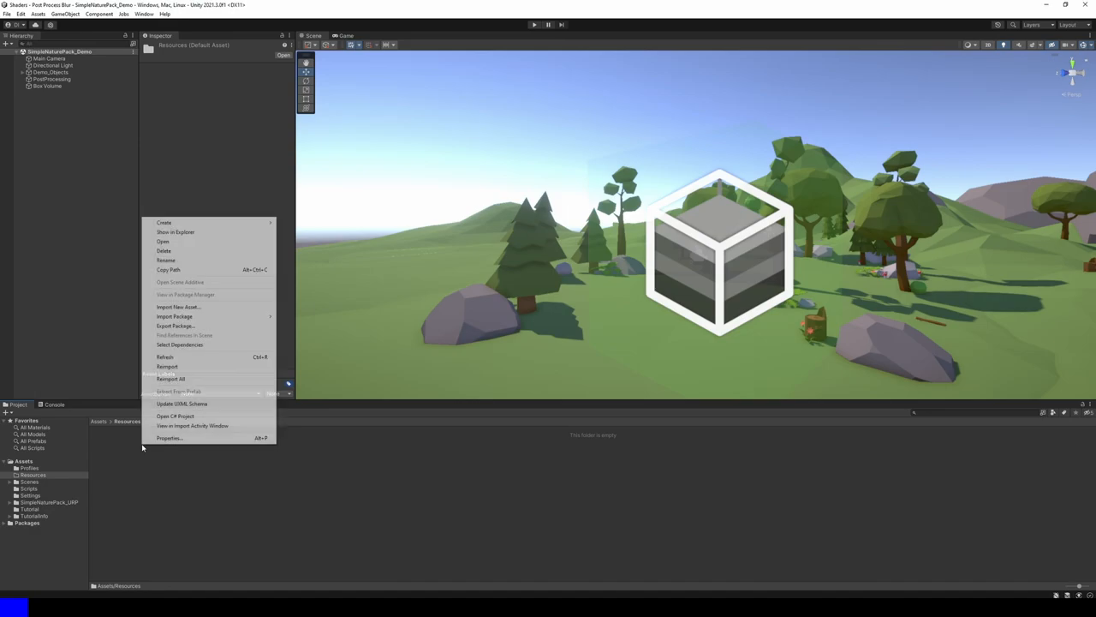
mouse_move(165, 223)
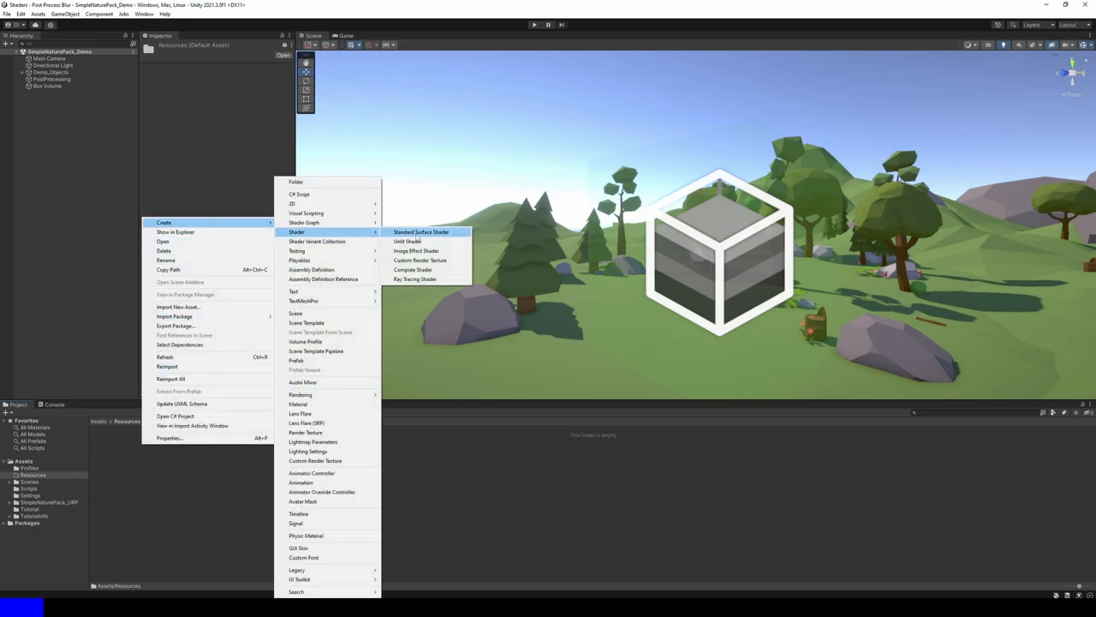
left_click(422, 231)
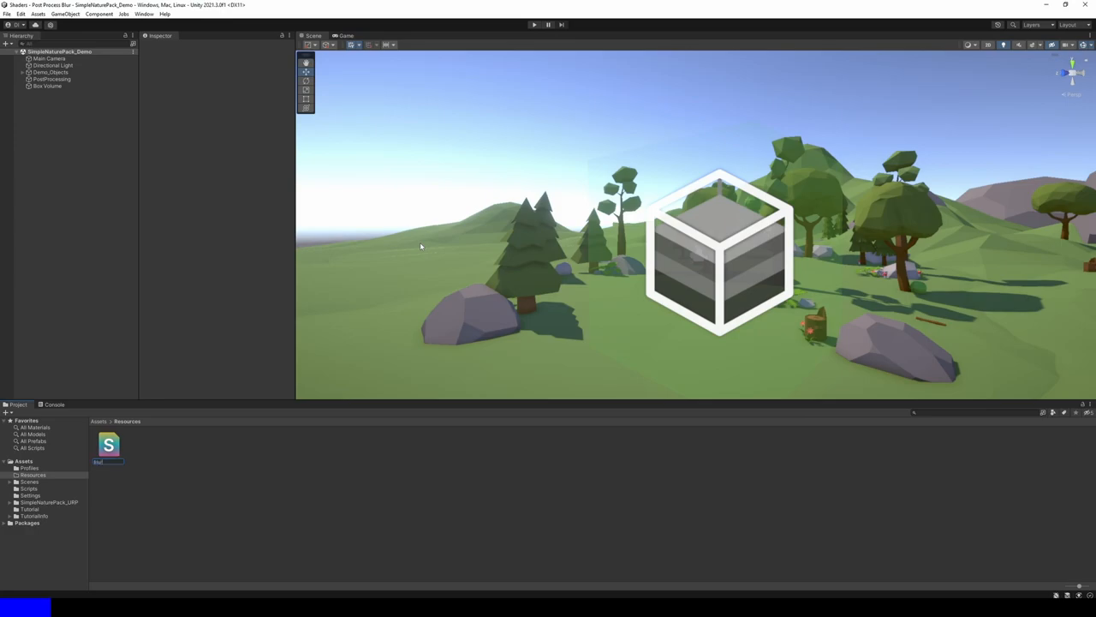
left_click(108, 444)
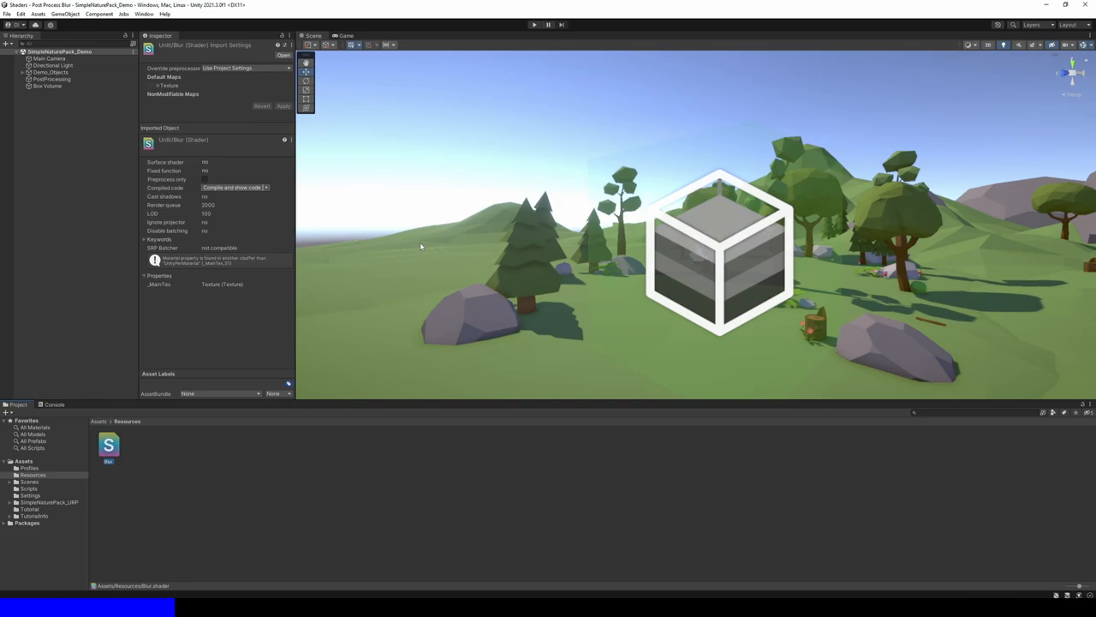
left_click(233, 187)
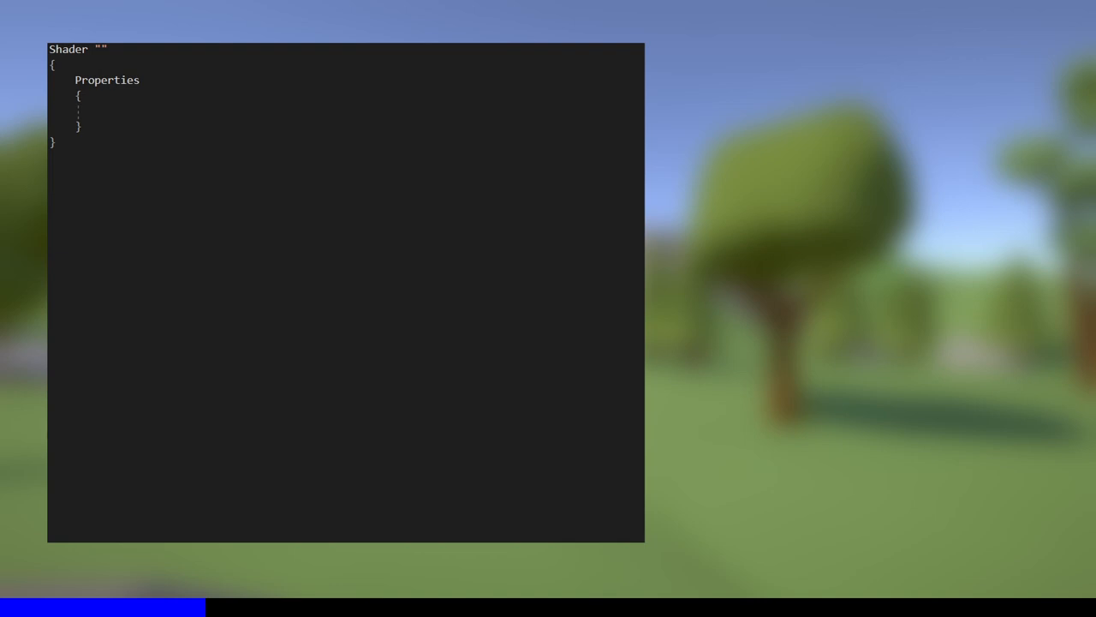
Write the shader skeleton with SubShader, Tags and a _MainTex("Texture", 2D) = "white" property.
type("SubShader")
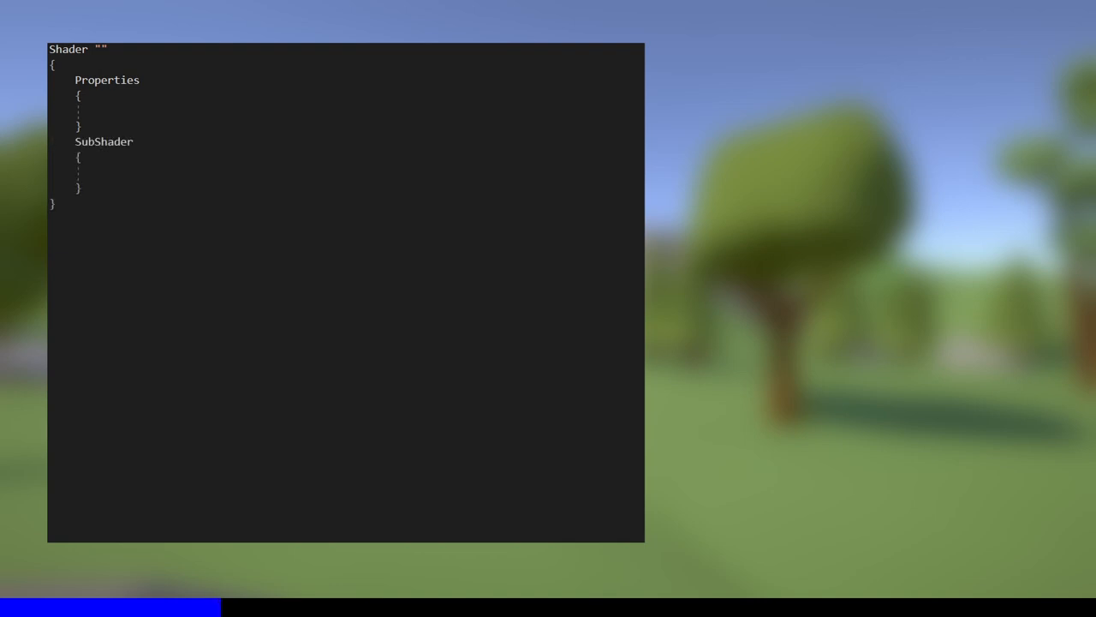
type("Tags")
type("PostProcessing/Blur")
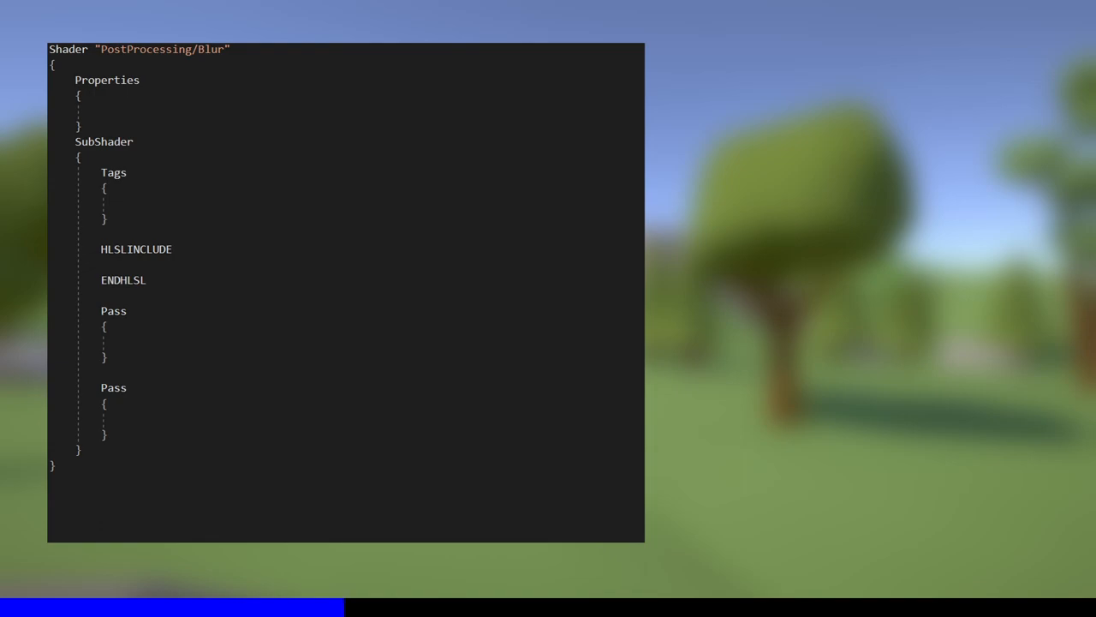
type("_MainTex(\"Texture\", 2D) = \"white\" {}")
type("_GridSize(\"Grid Size\", Integer) = 1")
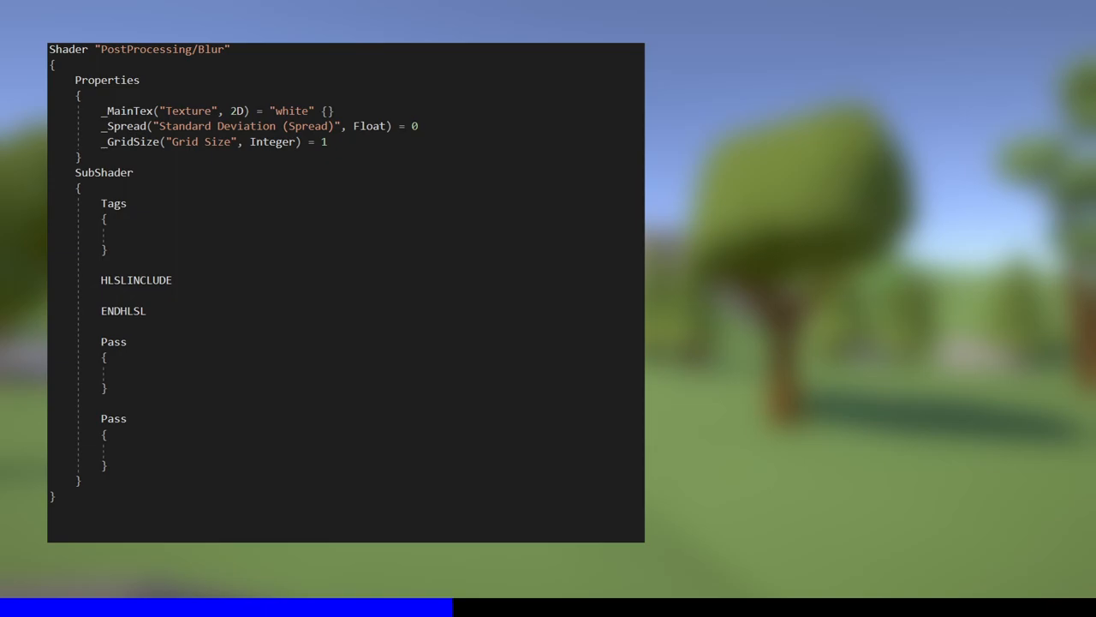
Tag the SubShader "RenderType" = "Opaque" and fill the HLSLINCLUDE block below it.
type("\"RenderType\" = \"Opaque\"")
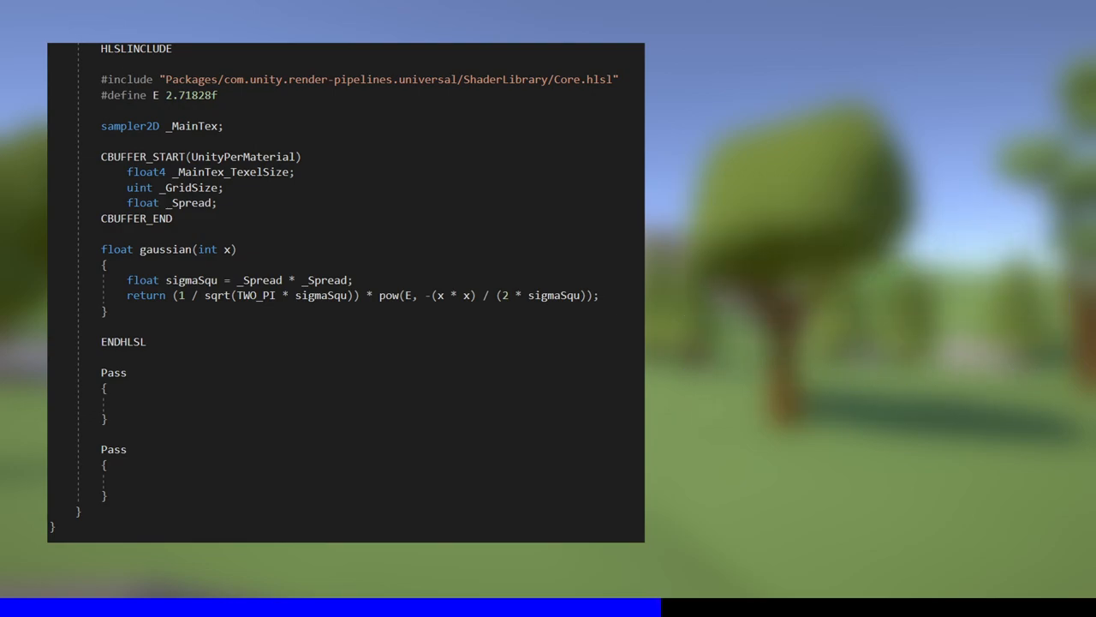
scroll("down", 3)
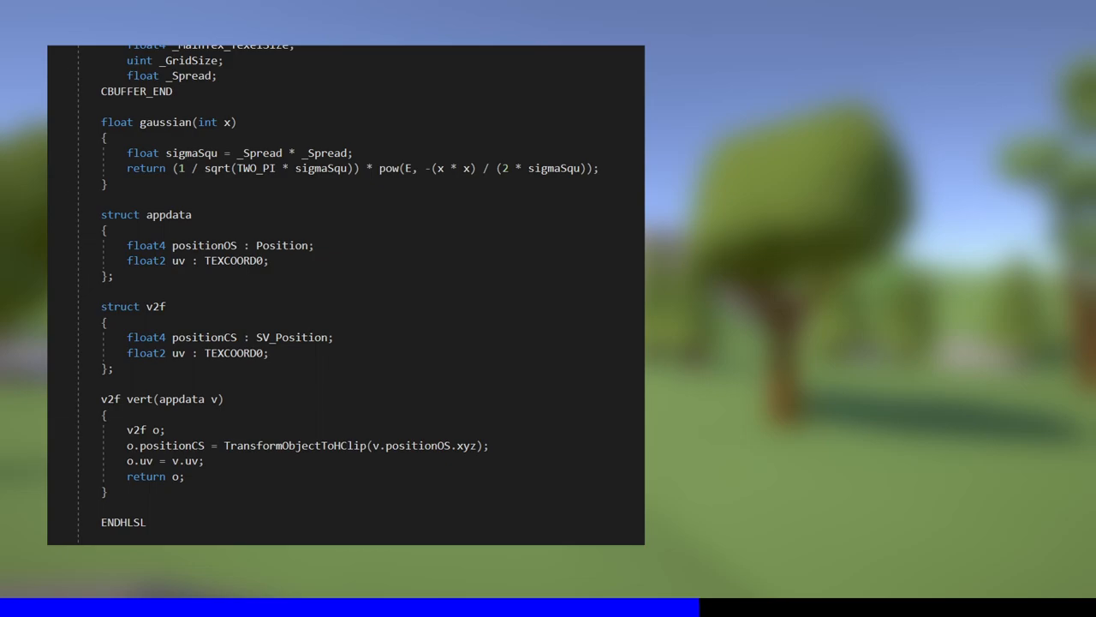
scroll("down", 3)
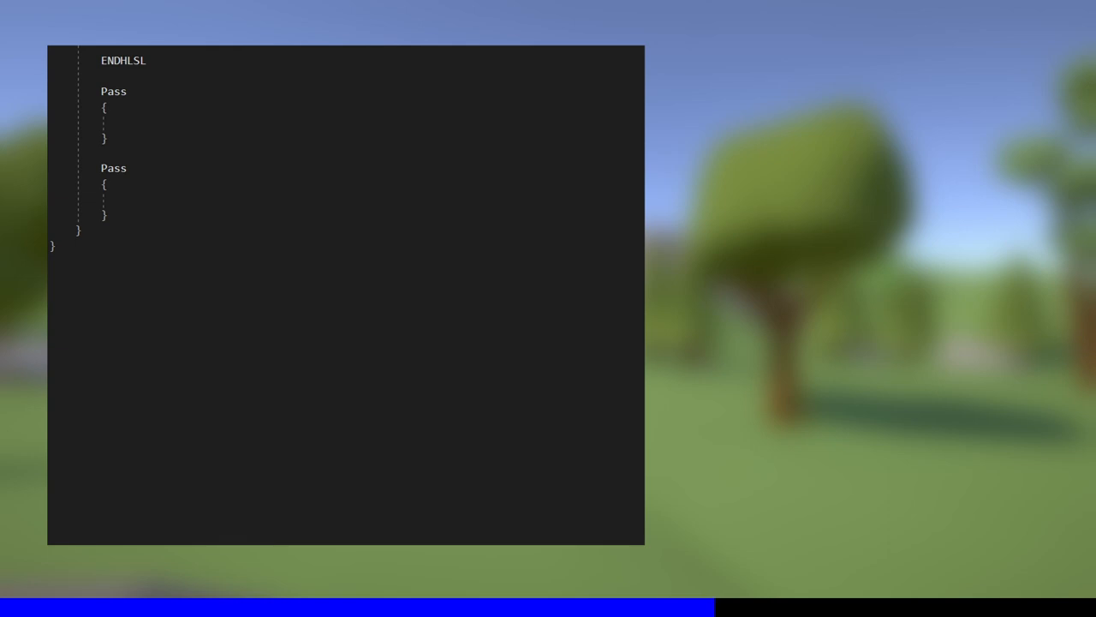
Write the Horizontal pass fragment loop using gaussian(x) weights and col /= gridSum.
type("Name \"Horizontal\"")
type("for (int x = lower; x <= upper; ++x")
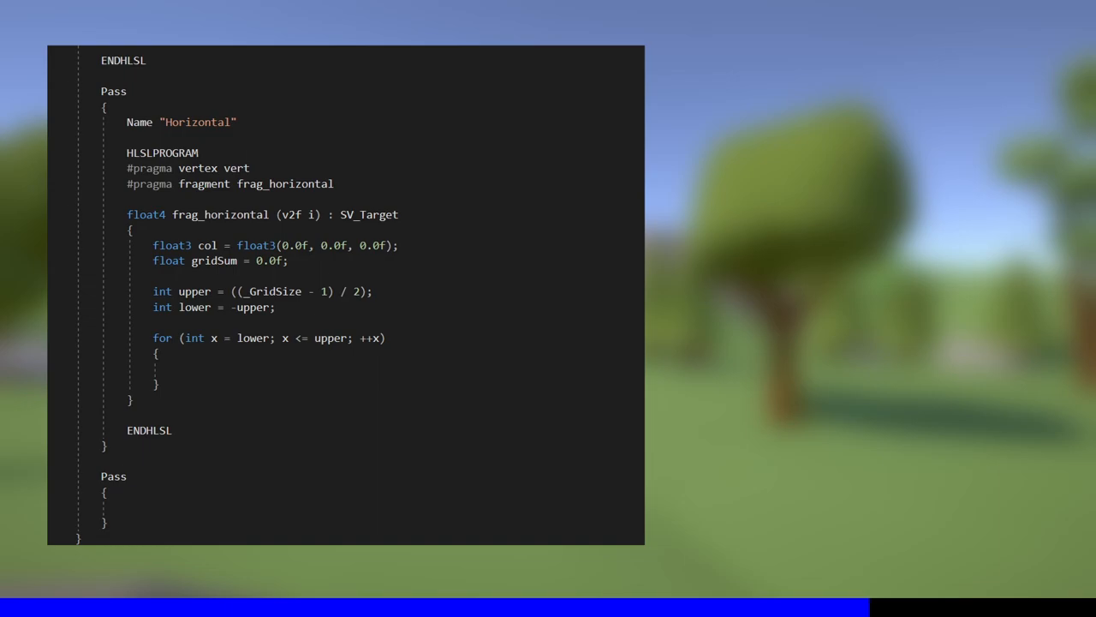
type("float gauss = gaussian(x);")
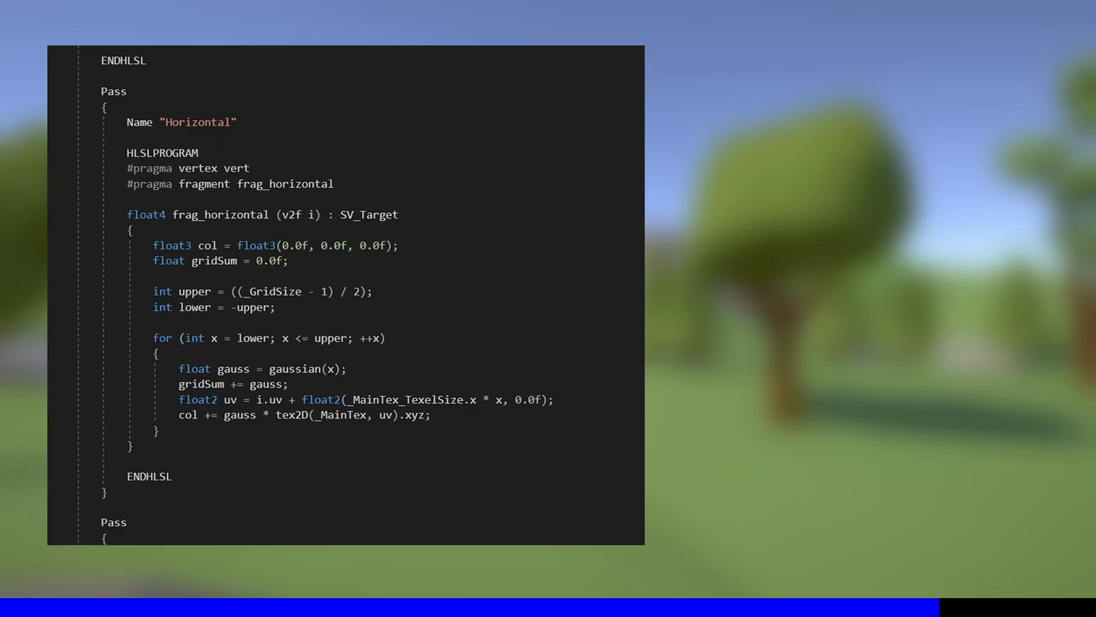
type("col /= gridSum;")
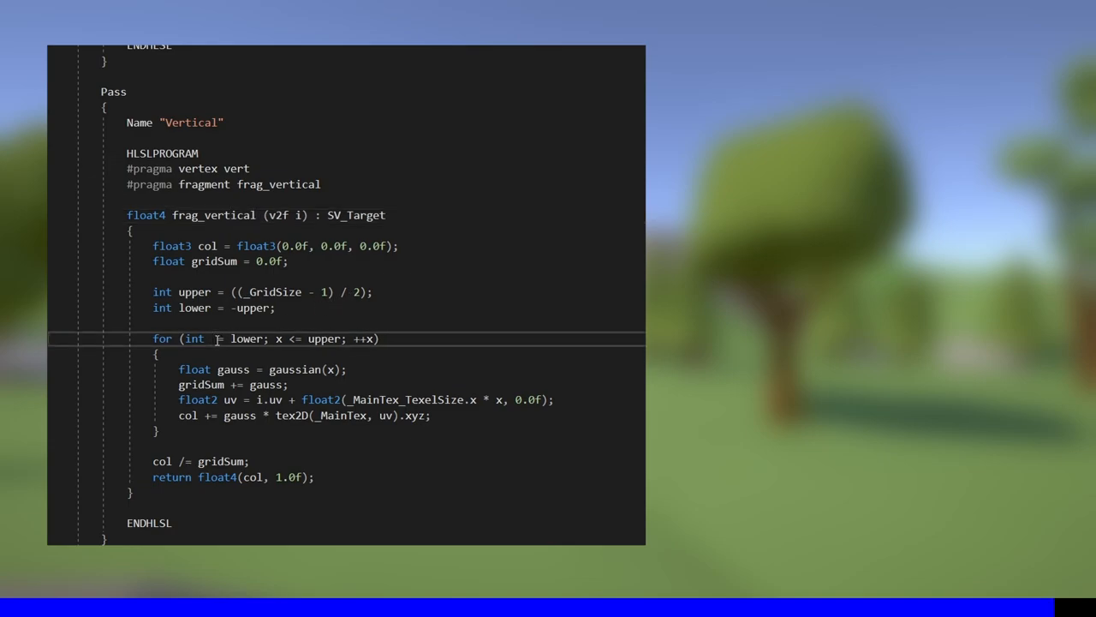
Switch the Vertical pass loop variable from x to y.
type("y")
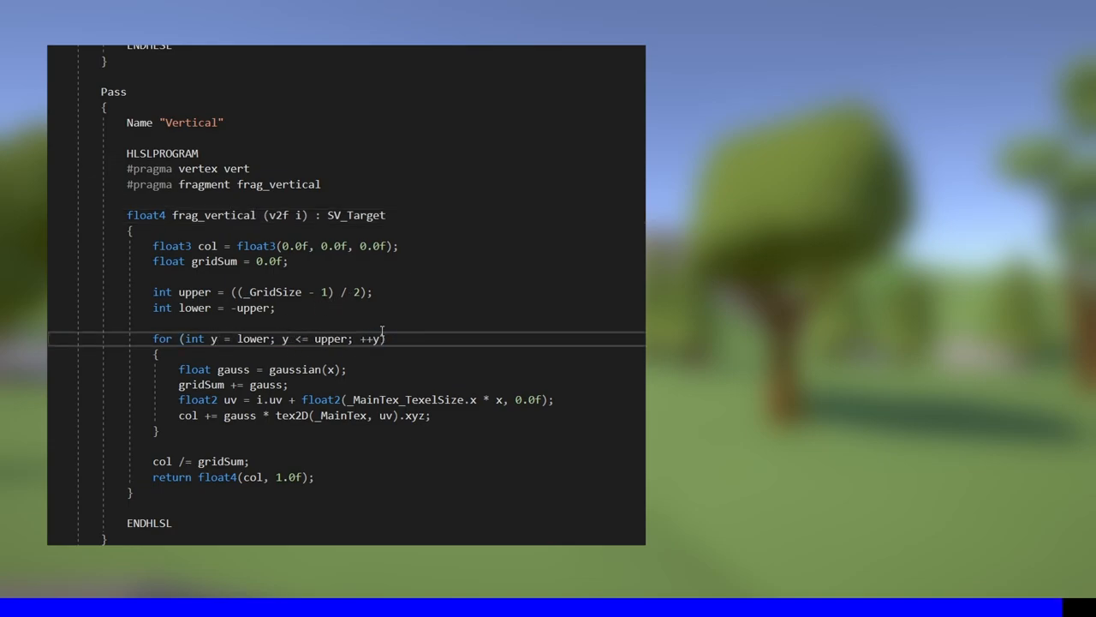
double_click(415, 399)
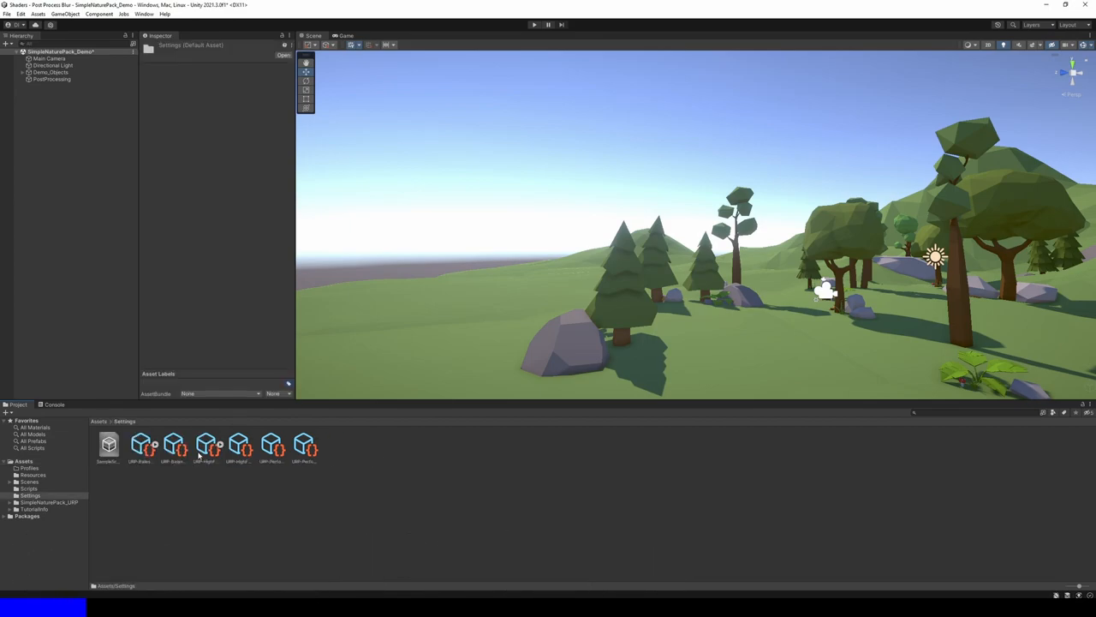
Add the Blur Renderer Feature to the URP renderer asset in Settings.
left_click(206, 445)
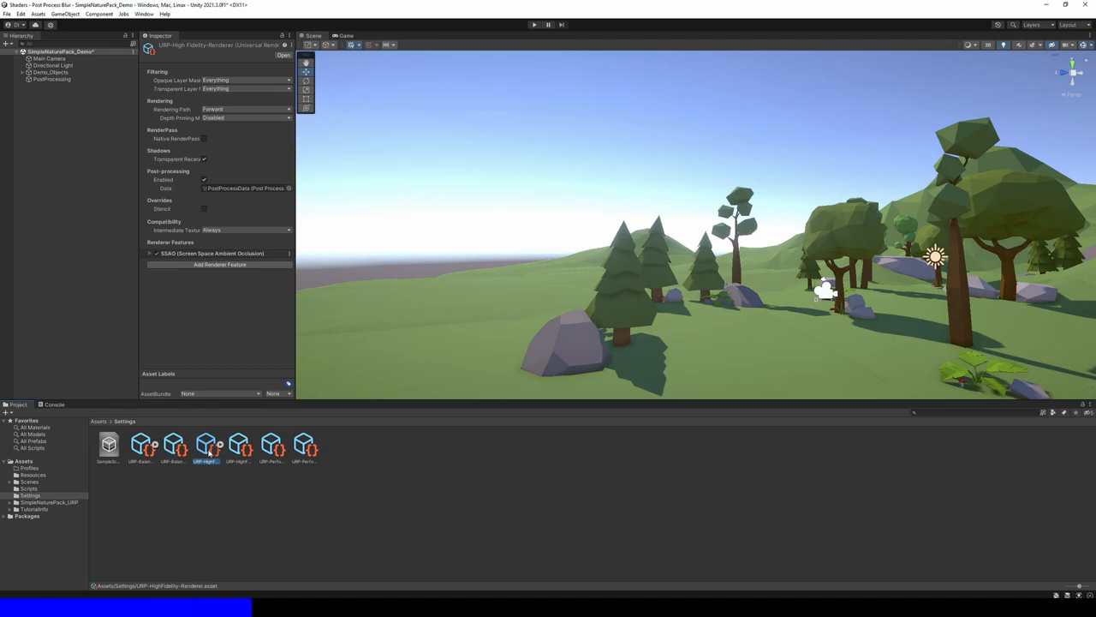
left_click(219, 264)
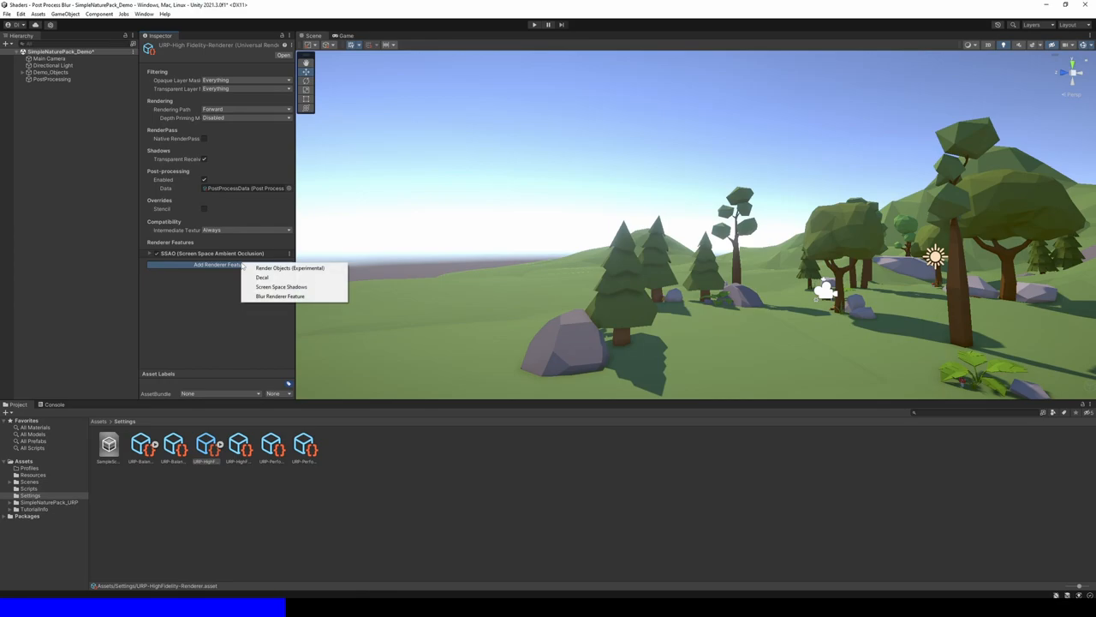
left_click(281, 296)
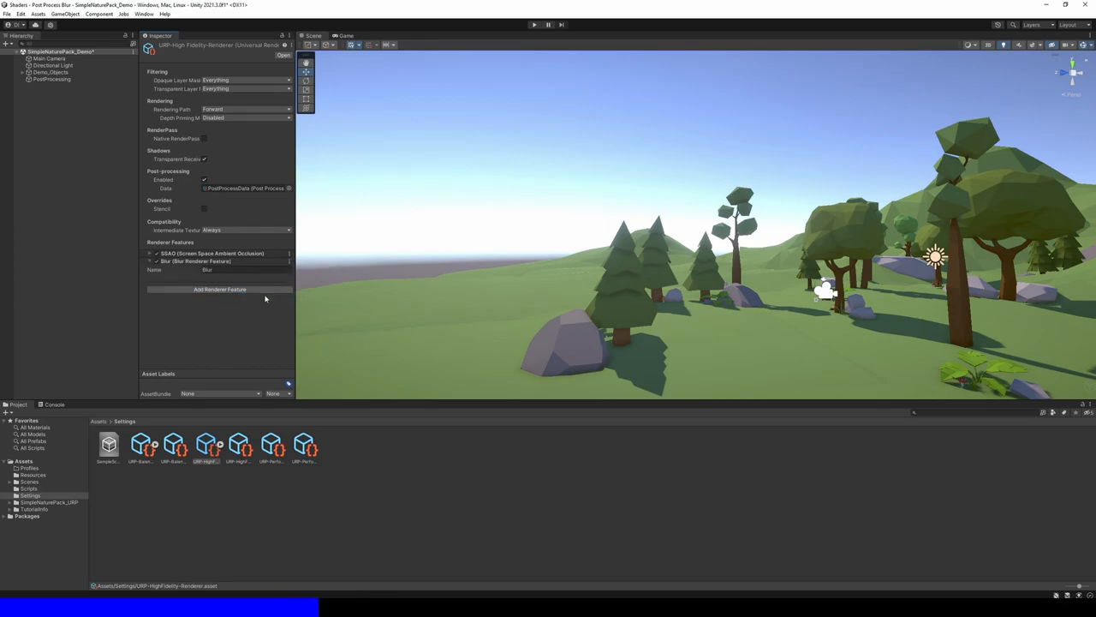
mouse_move(230, 322)
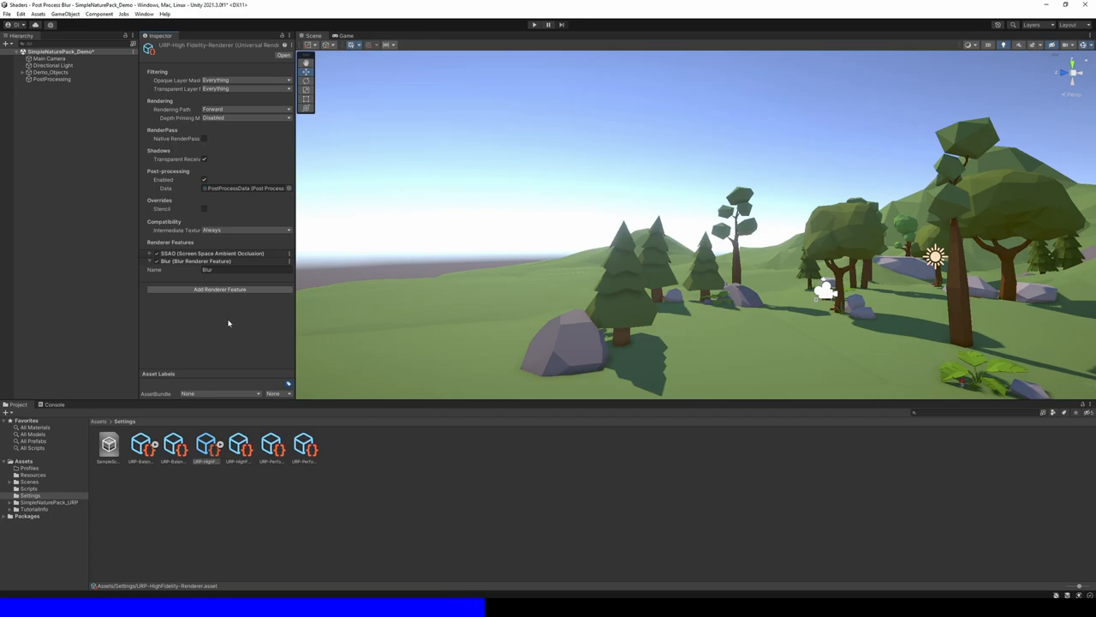
Create a Box Volume in the scene and give it a new volume profile.
left_click(65, 14)
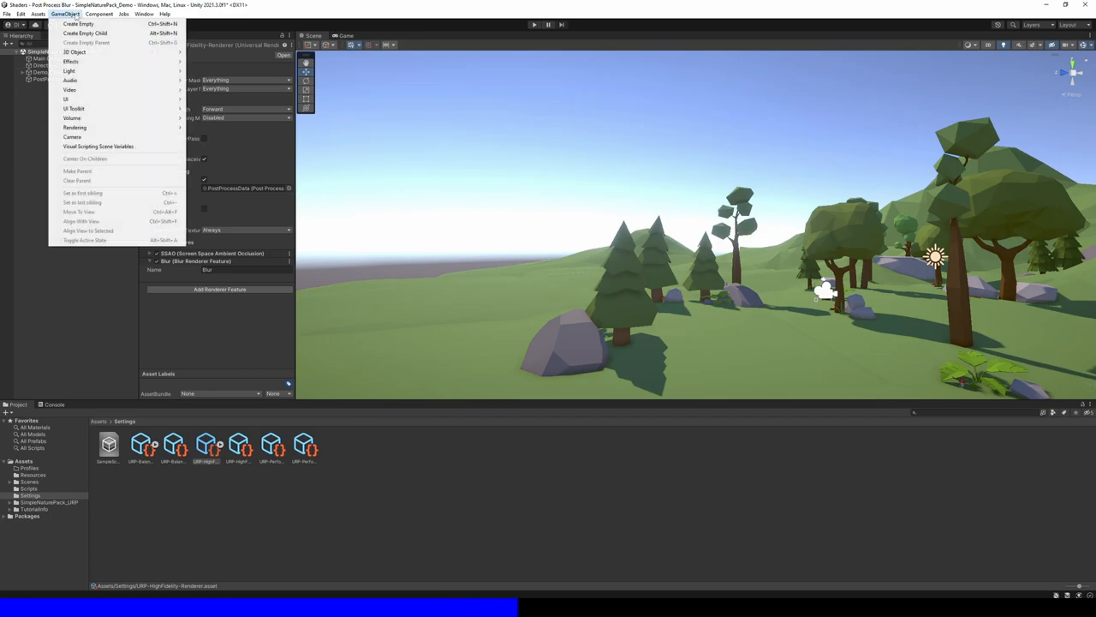
mouse_move(72, 119)
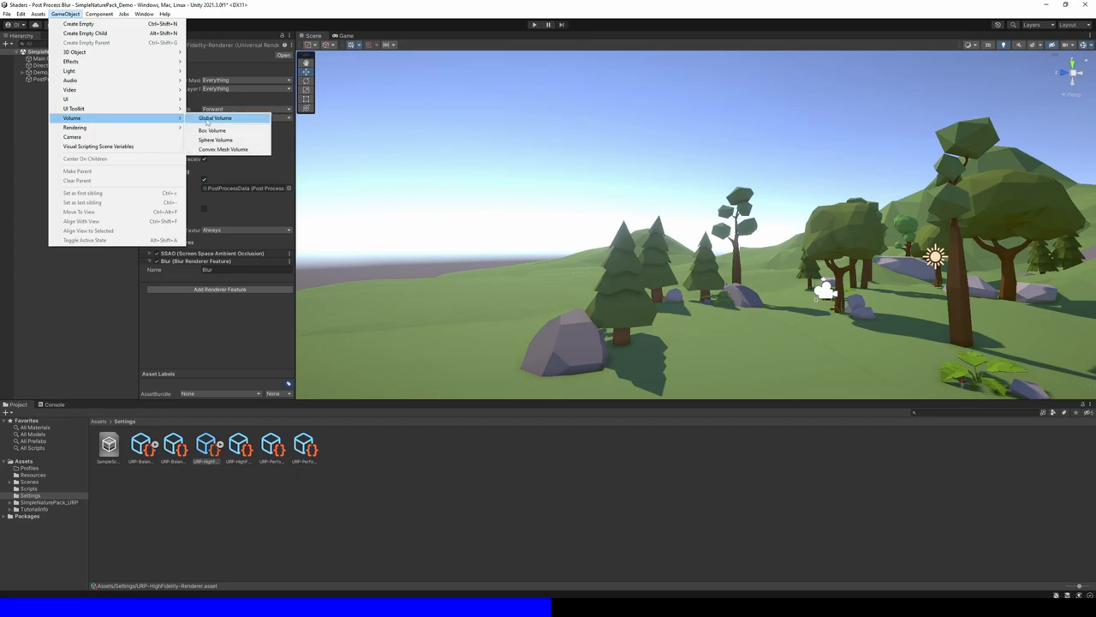
left_click(212, 131)
type("Blur Volume")
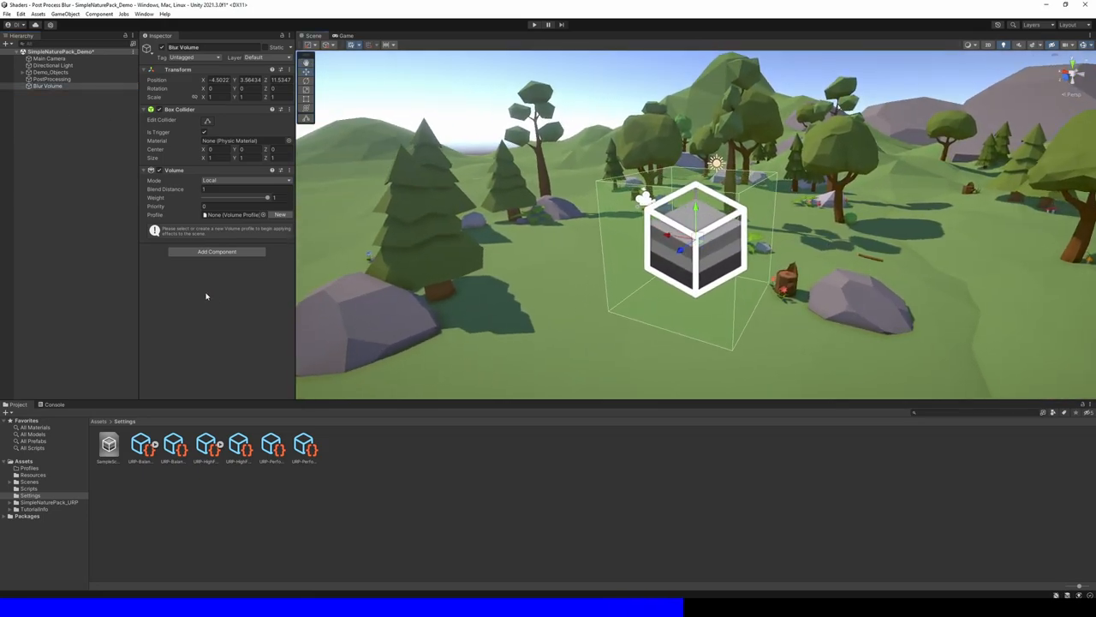
left_click(281, 214)
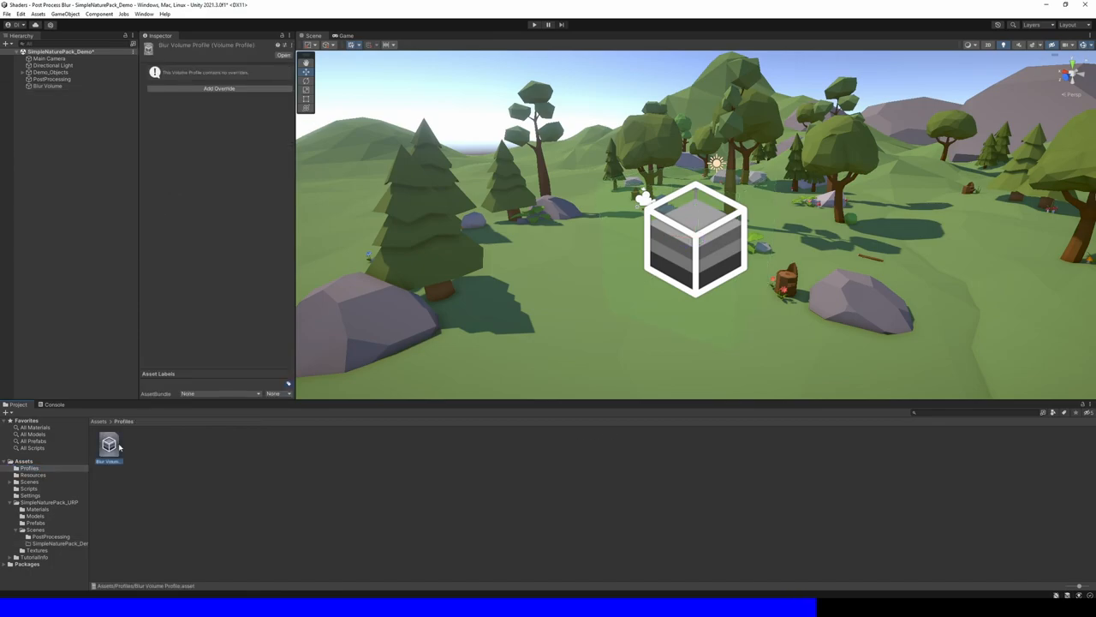
Add the Blur override to the Blur Volume and drag its strength up until heavily blurred.
left_click(48, 85)
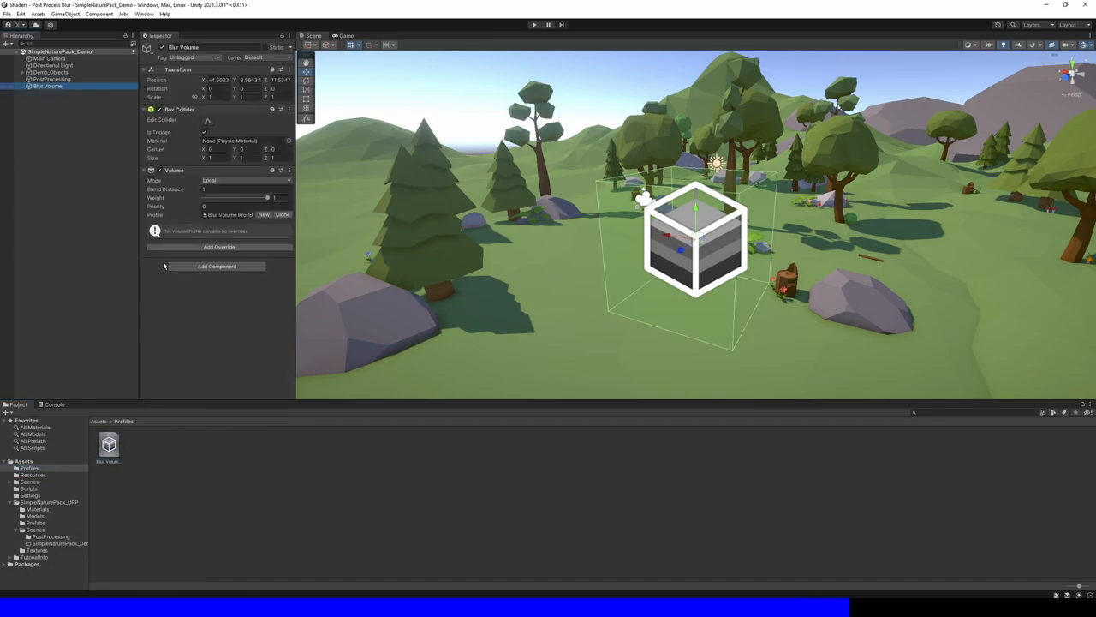
left_click(219, 247)
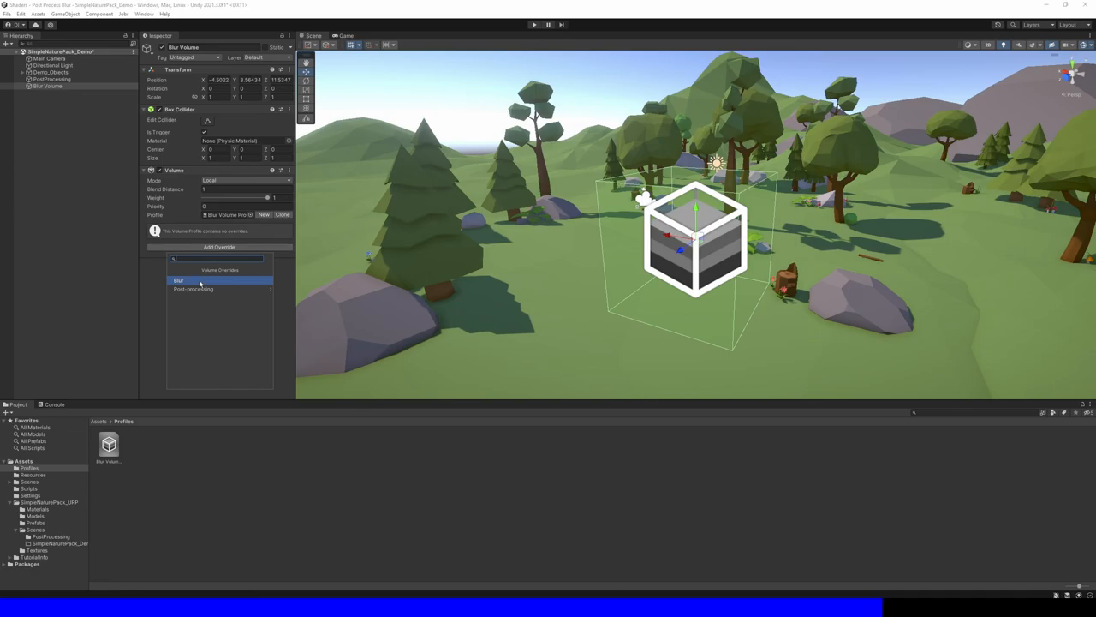
left_click(178, 280)
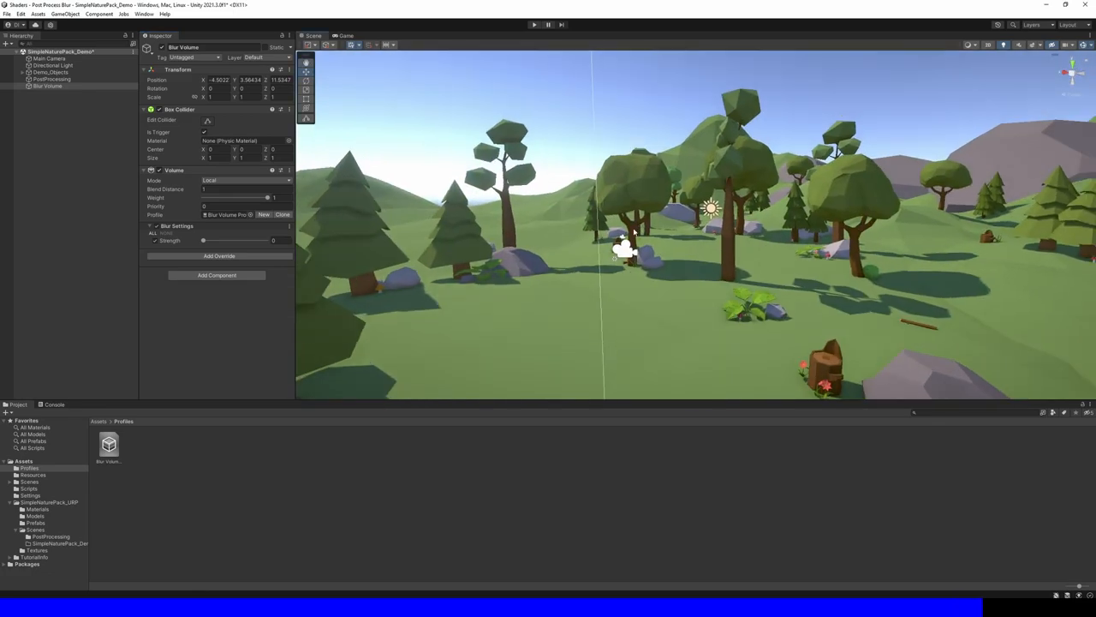
left_click_drag(202, 240, 226, 240)
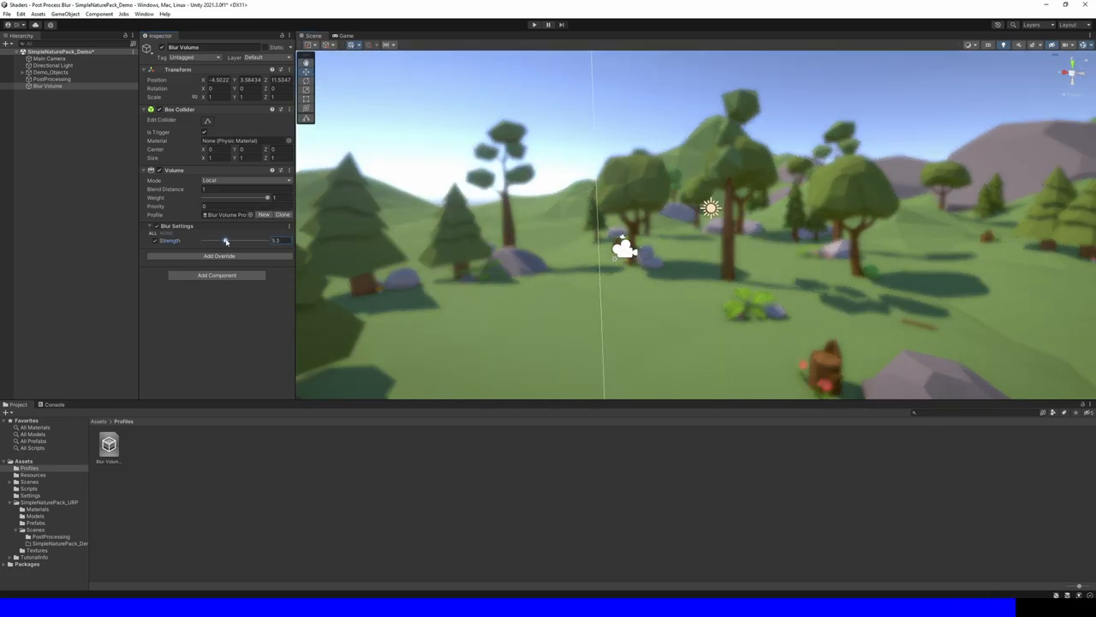
left_click_drag(226, 240, 266, 240)
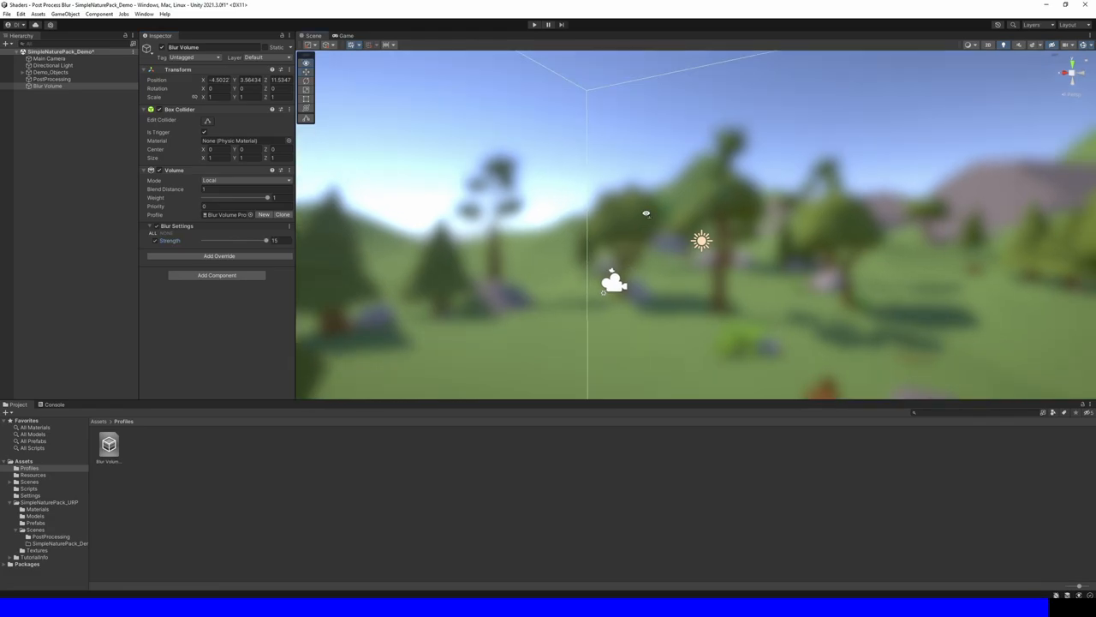